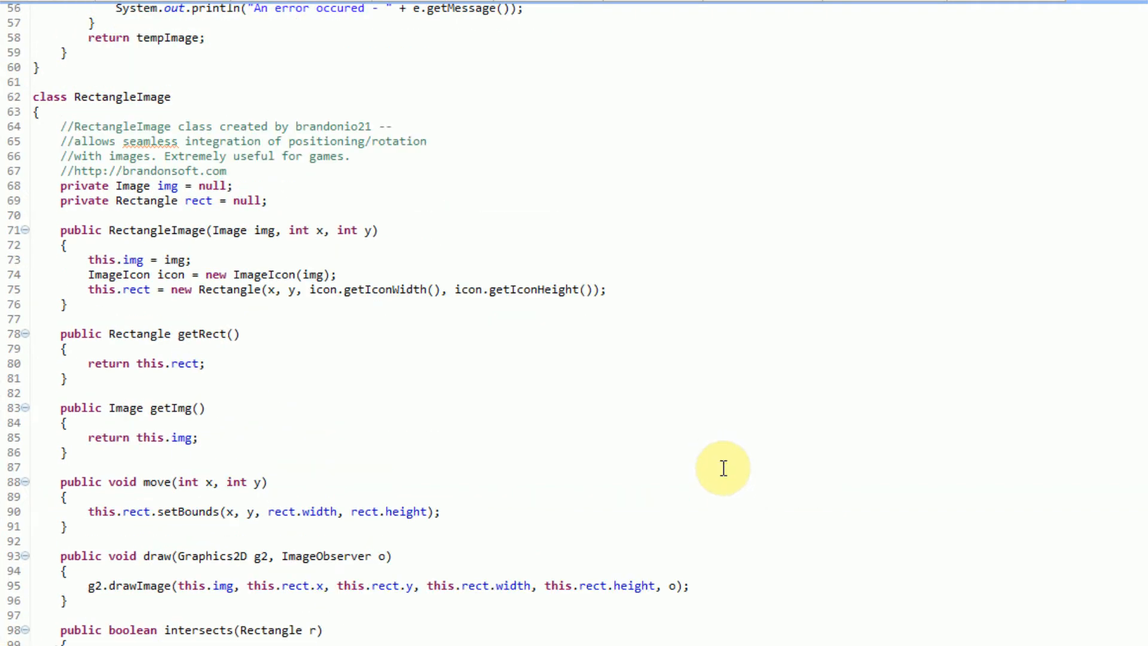
Step: Review the RectangleImage class and its getImg method before refactoring
{"action": "left_click", "coordinate": [66, 377]}
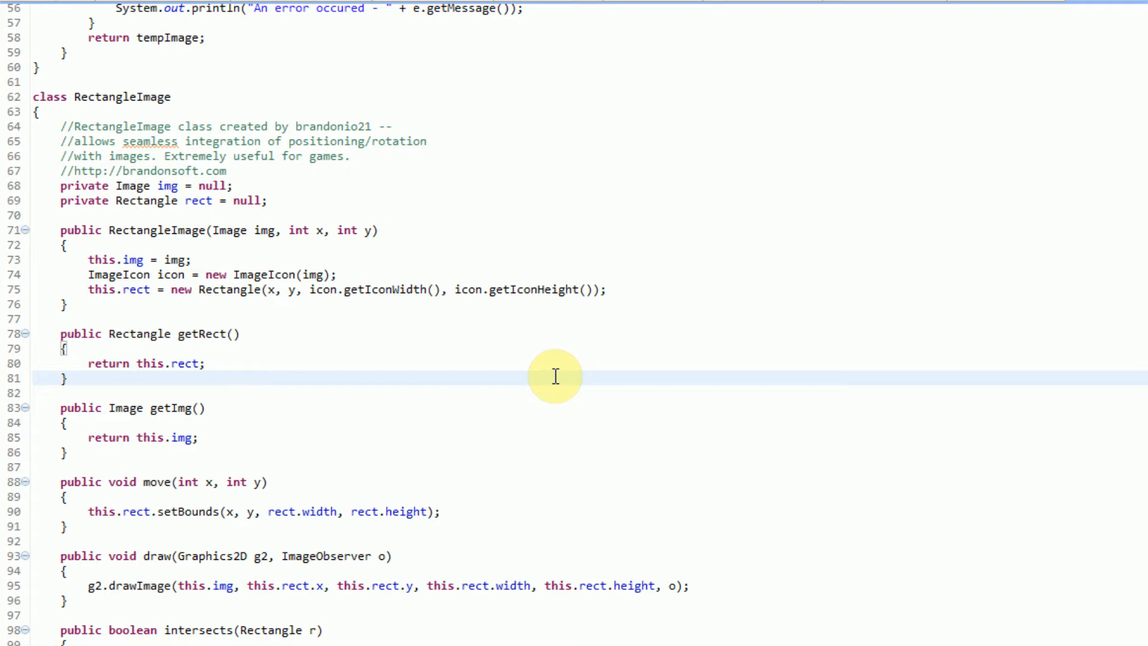
{"action": "scroll", "scroll_direction": "up", "scroll_amount": 3}
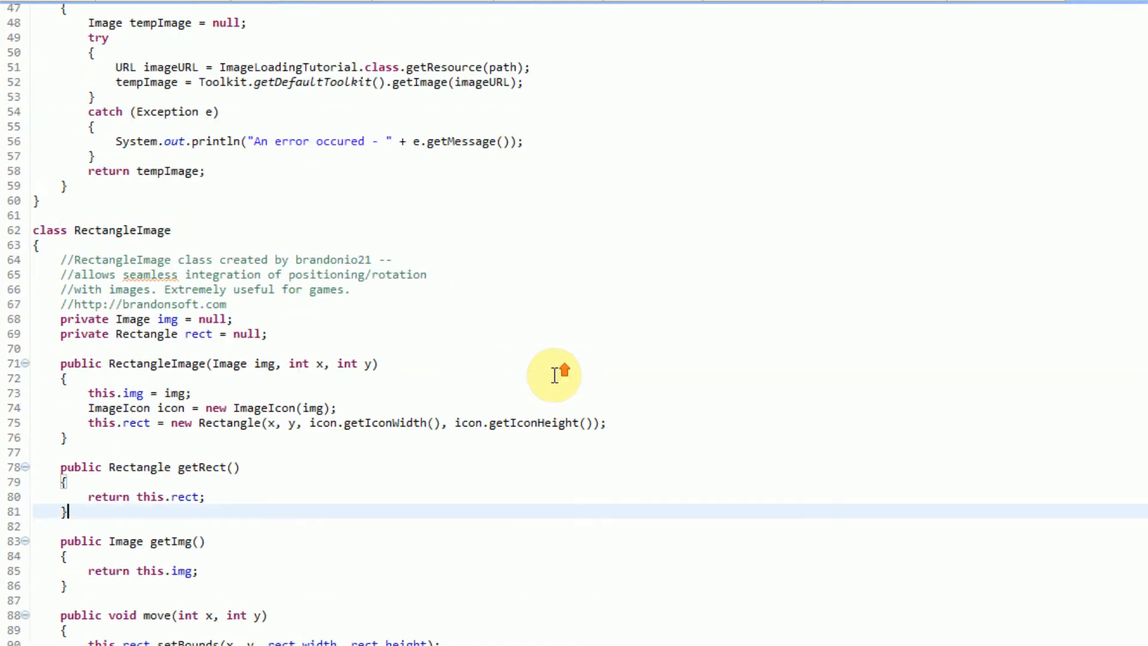
{"action": "scroll", "scroll_direction": "down", "scroll_amount": 3}
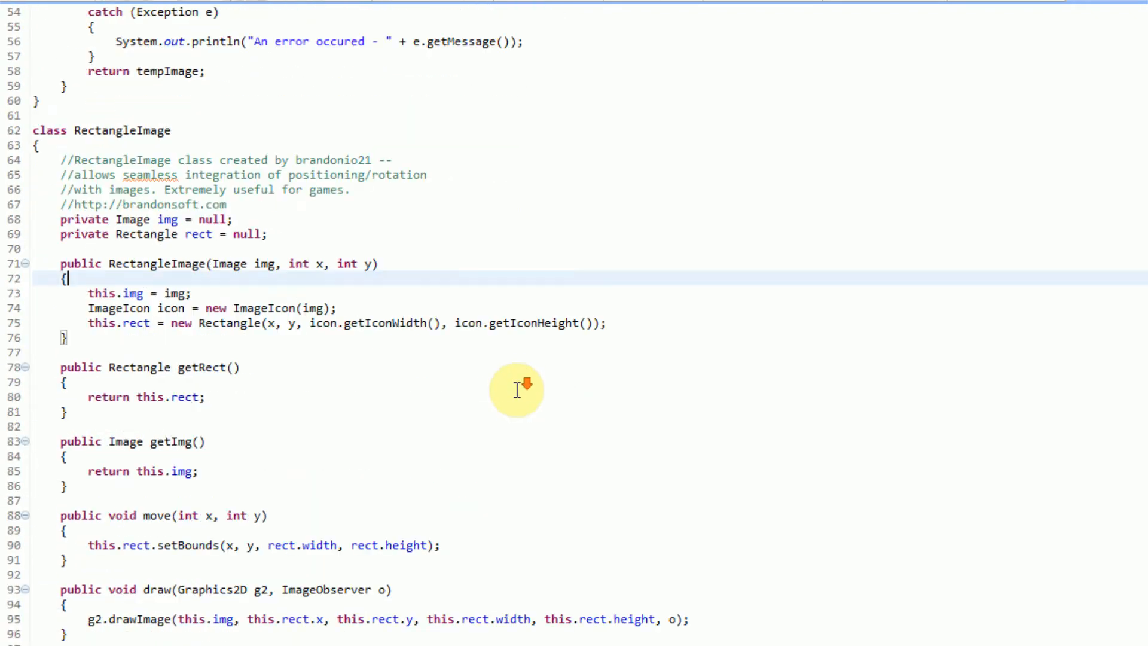
{"action": "scroll", "scroll_direction": "down", "scroll_amount": 3}
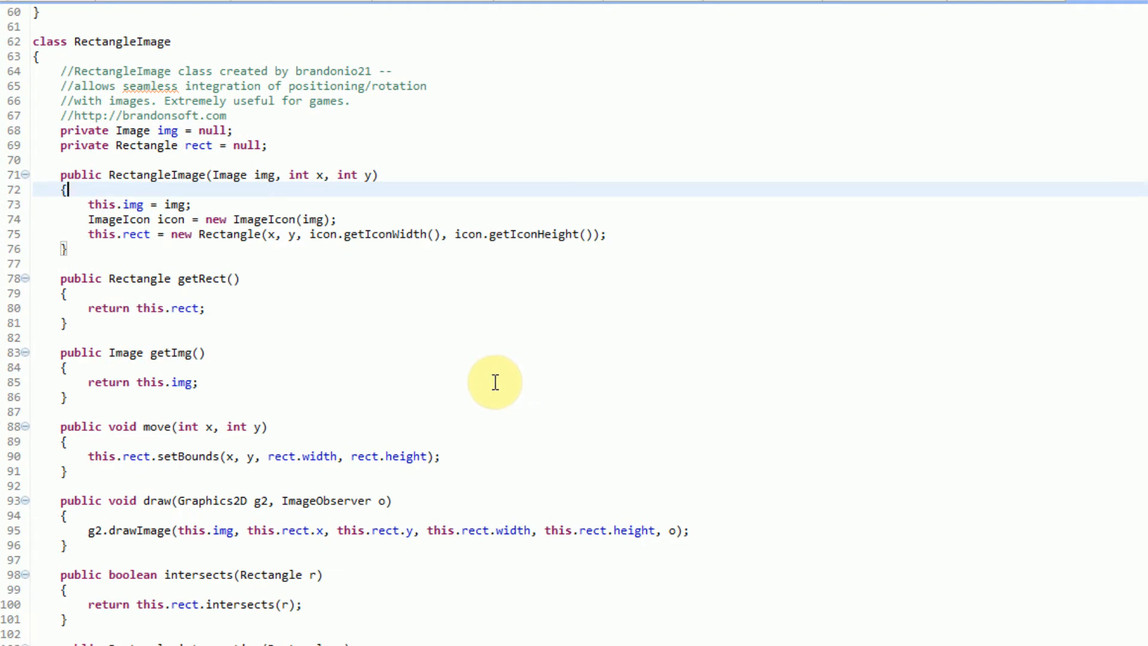
{"action": "scroll", "scroll_direction": "down", "scroll_amount": 3}
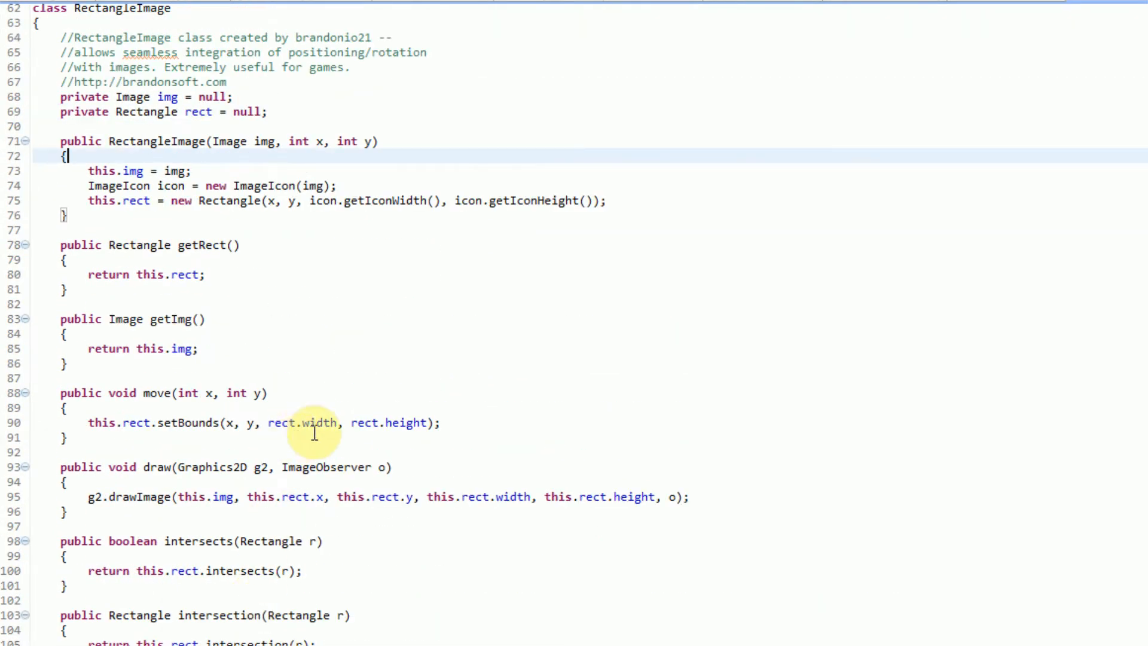
{"action": "mouse_move", "coordinate": [698, 440]}
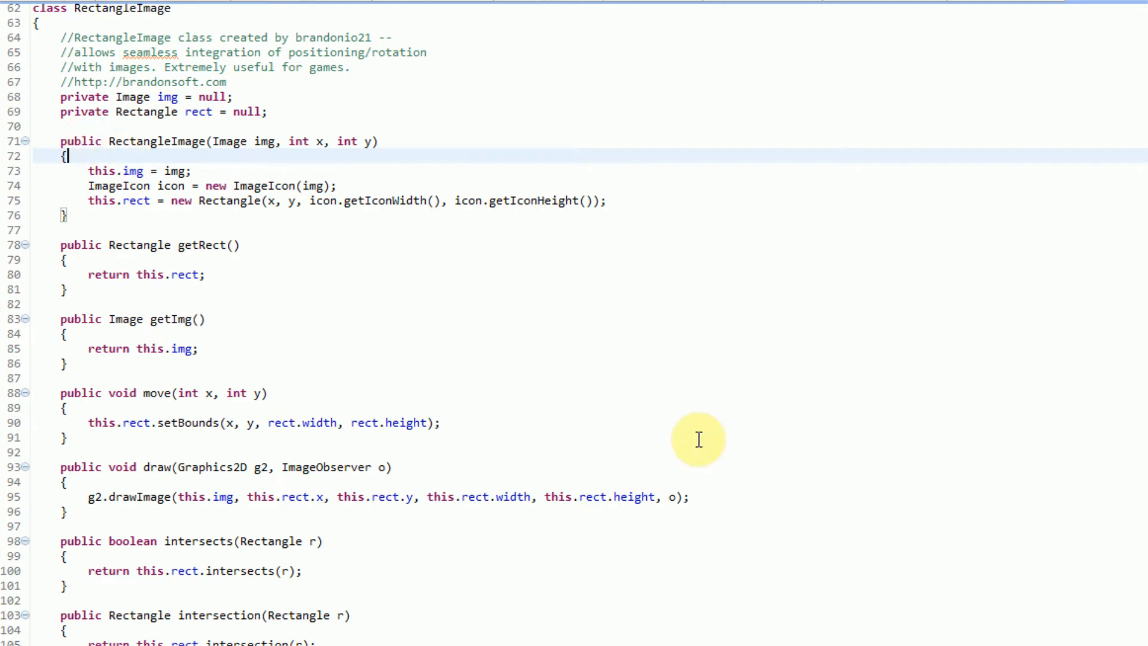
{"action": "mouse_move", "coordinate": [305, 90]}
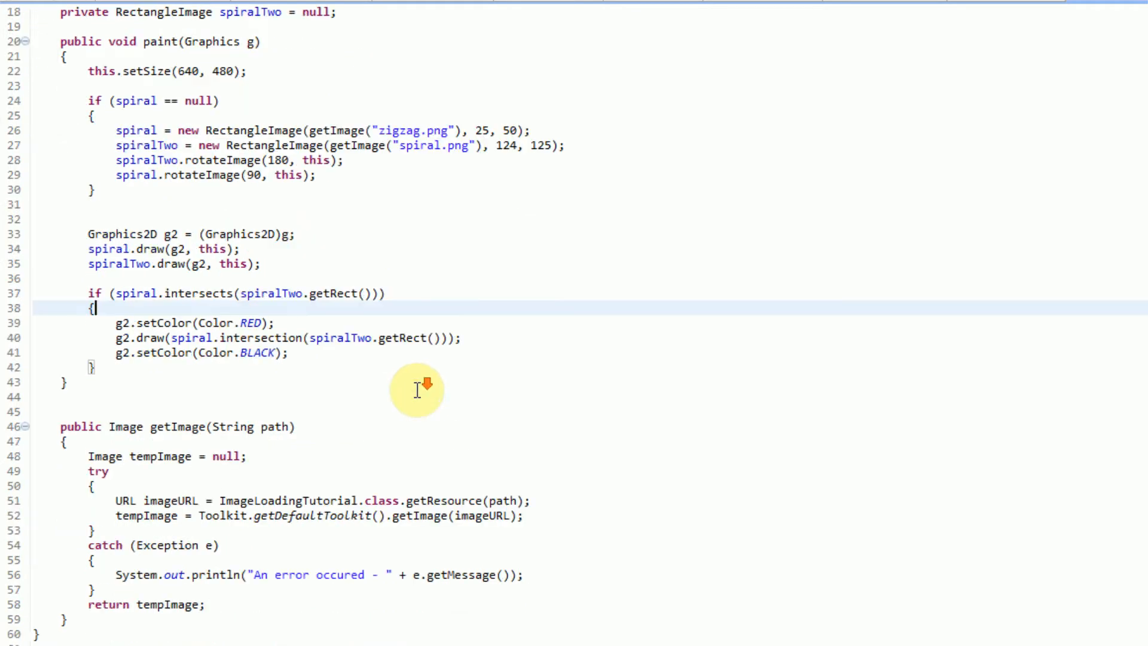
{"action": "mouse_move", "coordinate": [478, 326]}
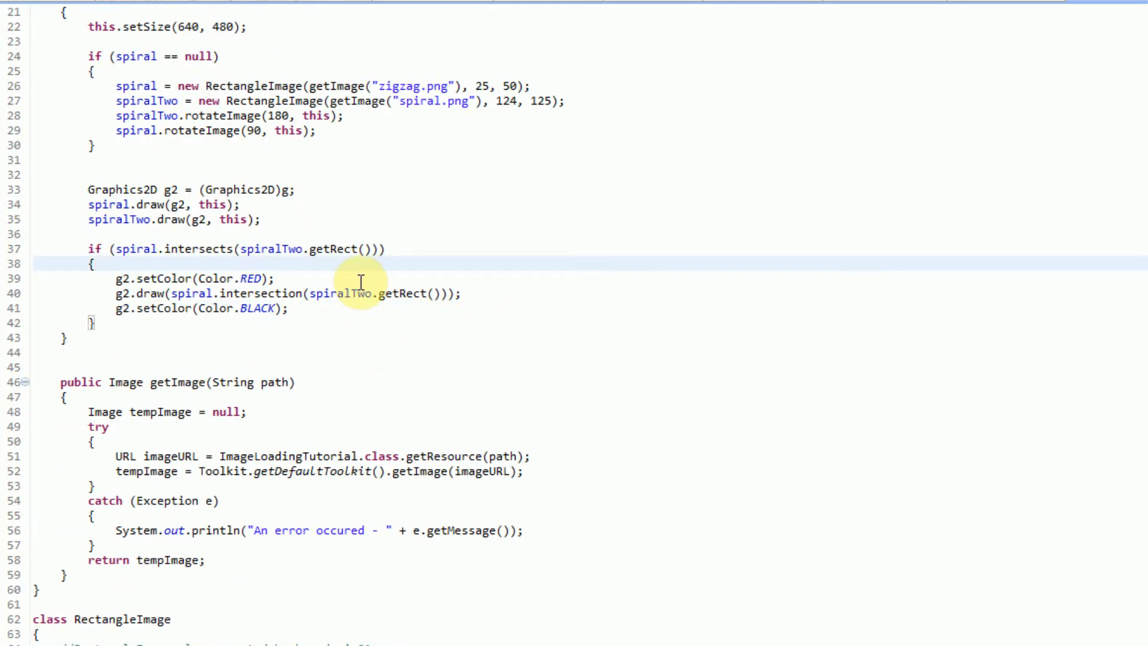
{"action": "scroll", "scroll_direction": "down", "scroll_amount": 3}
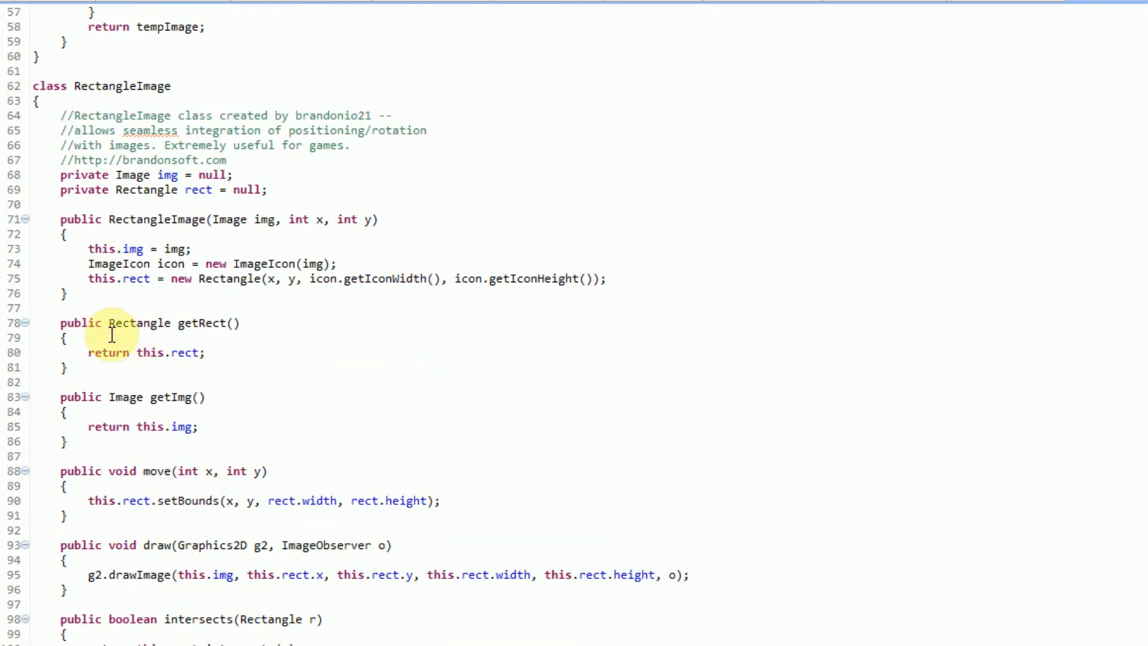
{"action": "left_click_drag", "start_coordinate": [88, 397], "coordinate": [65, 441]}
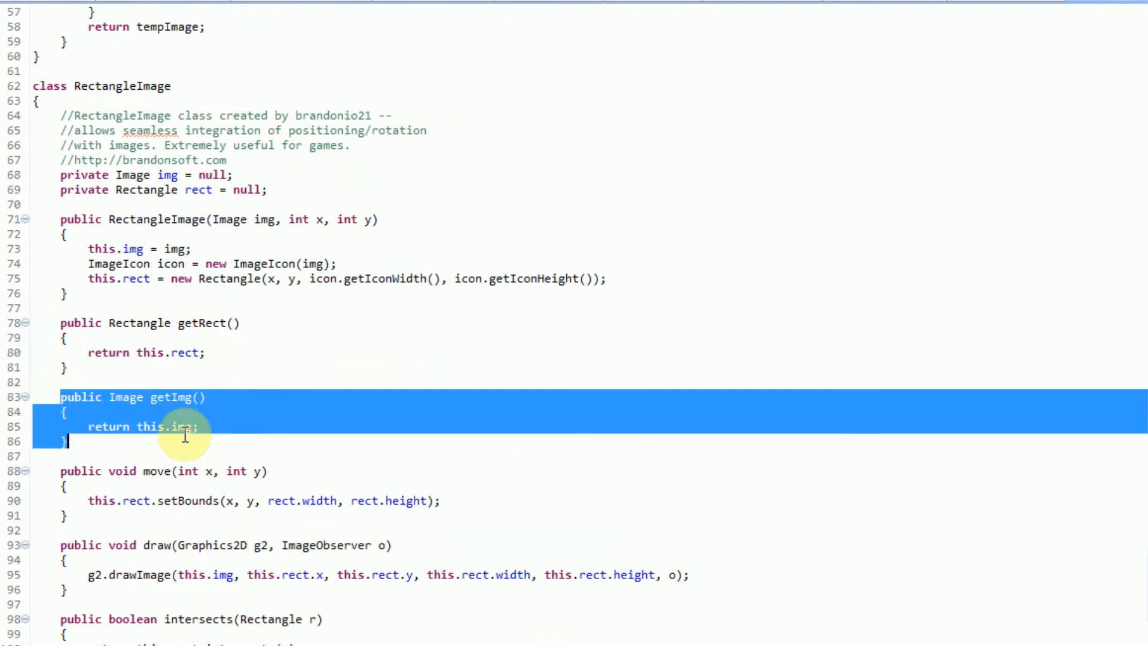
{"action": "left_click", "coordinate": [406, 430]}
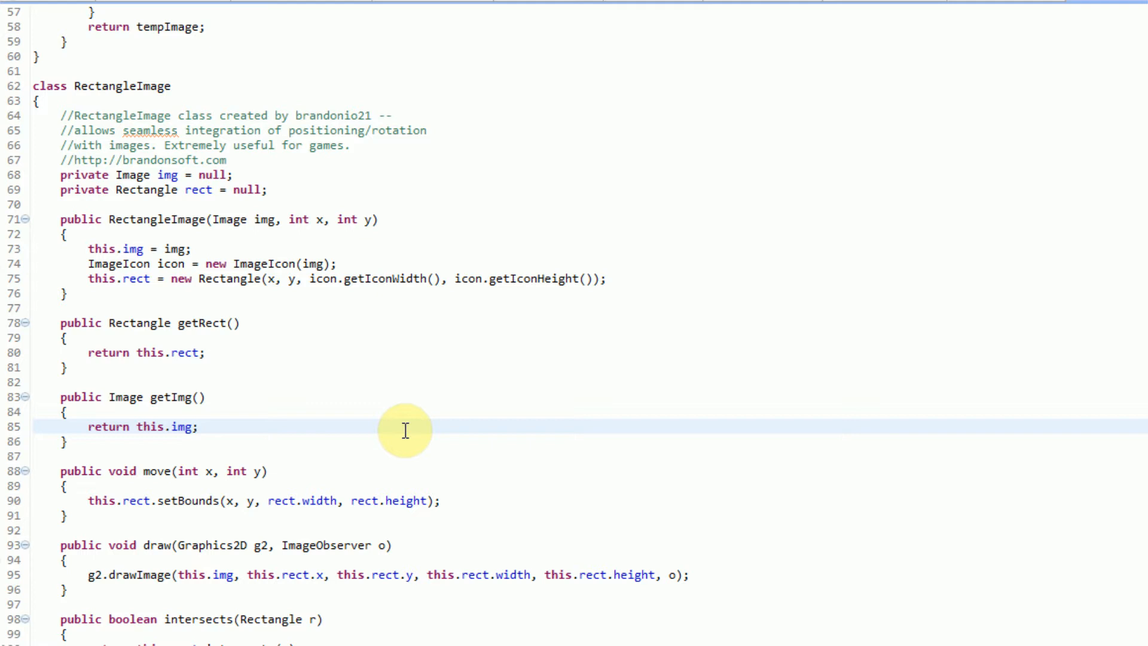
{"action": "left_click", "coordinate": [200, 426]}
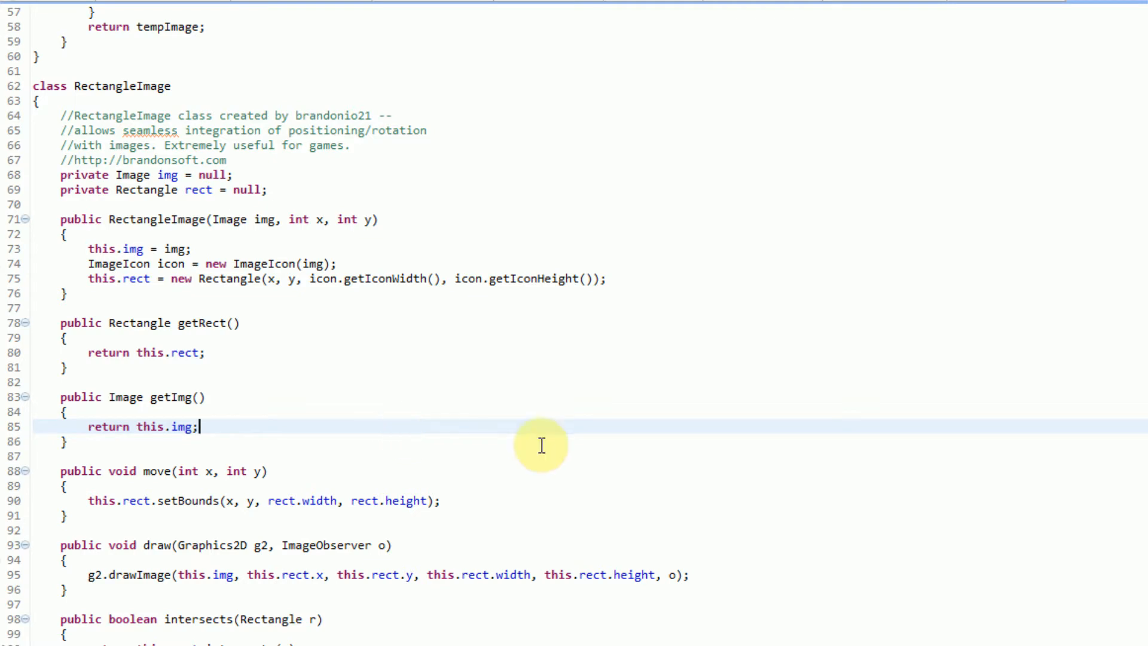
{"action": "scroll", "scroll_direction": "down", "scroll_amount": 3}
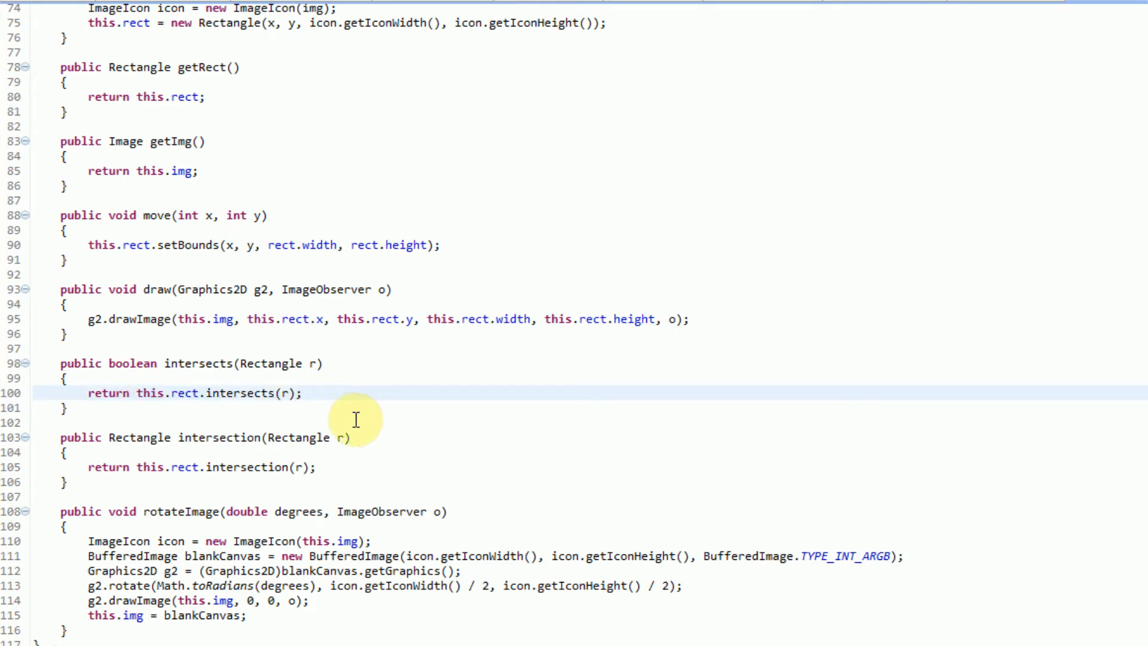
{"action": "mouse_move", "coordinate": [190, 393]}
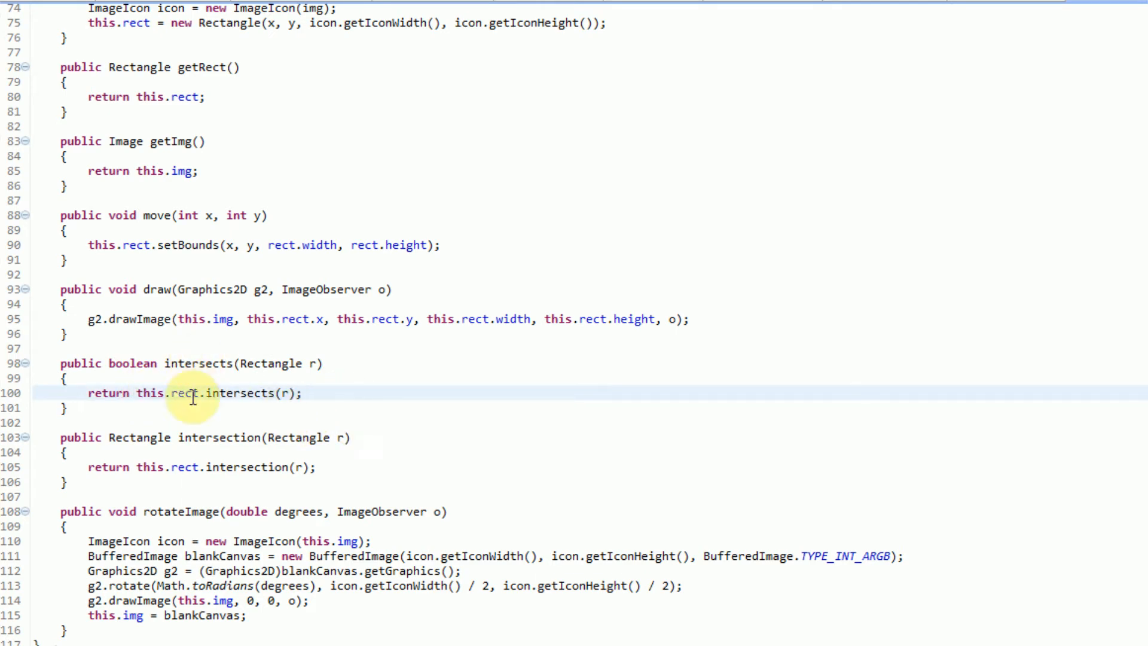
{"action": "mouse_move", "coordinate": [497, 459]}
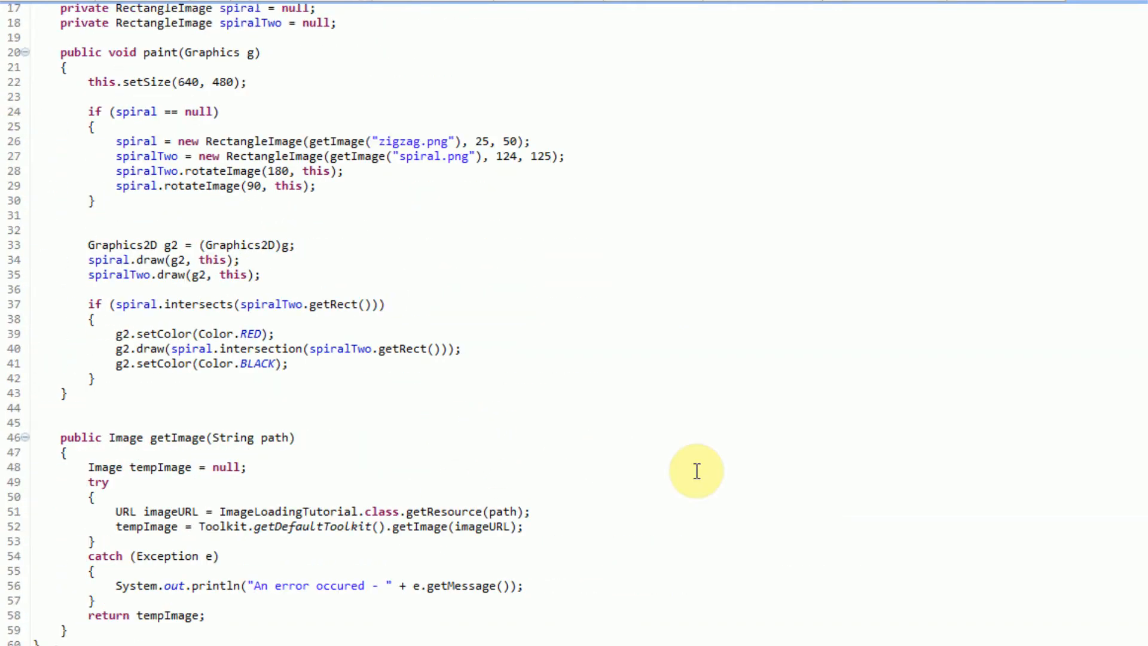
{"action": "mouse_move", "coordinate": [647, 470]}
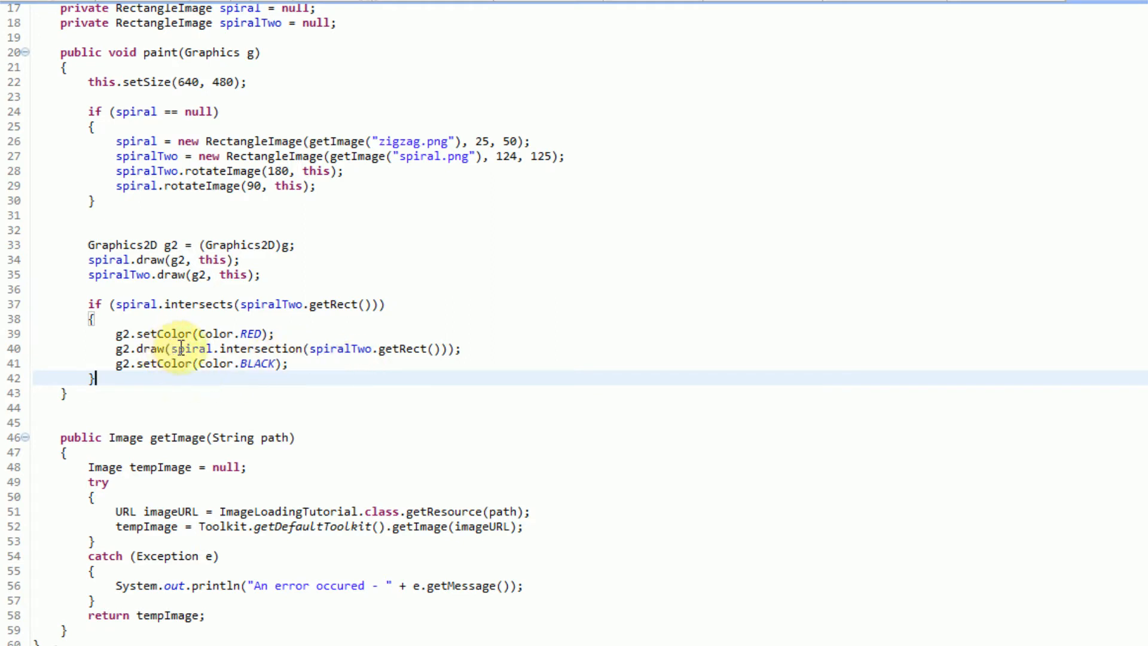
{"action": "mouse_move", "coordinate": [307, 269]}
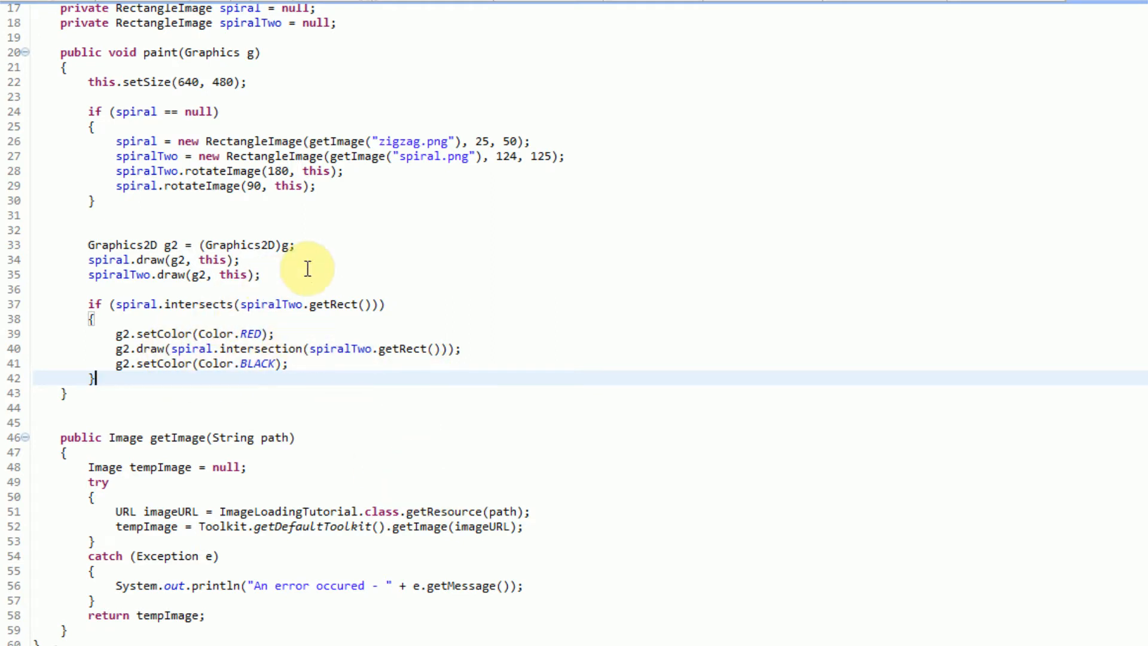
{"action": "mouse_move", "coordinate": [384, 354]}
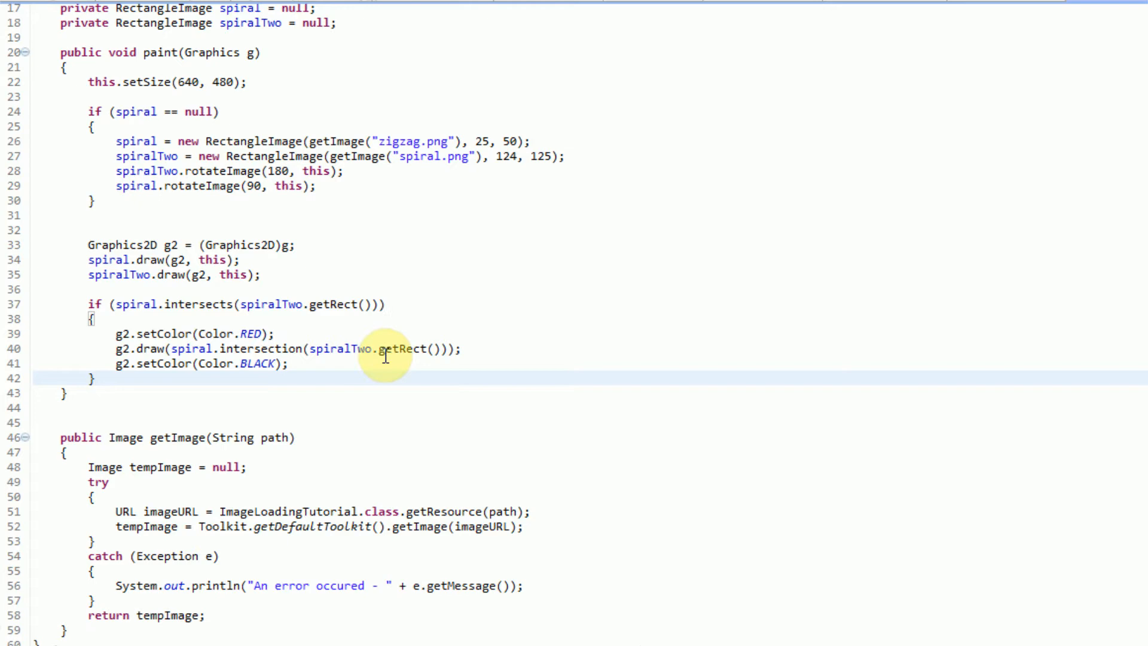
Step: Delete the 'private Rectangle rect = null;' field from RectangleImage
{"action": "scroll", "scroll_direction": "down", "scroll_amount": 3}
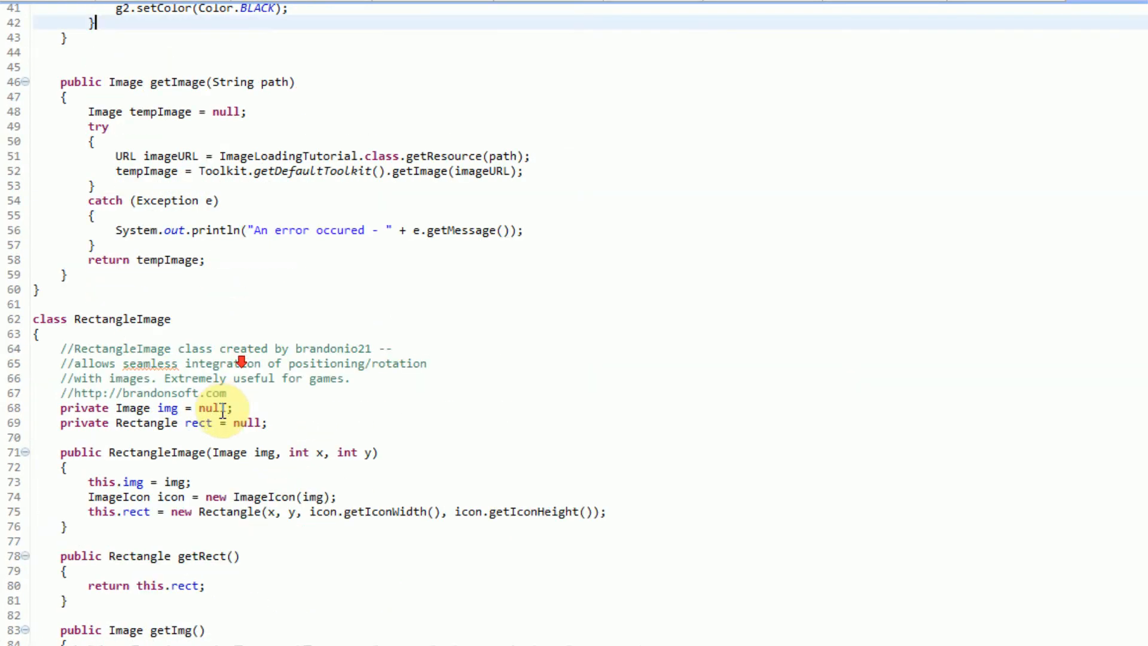
{"action": "scroll", "scroll_direction": "down", "scroll_amount": 3}
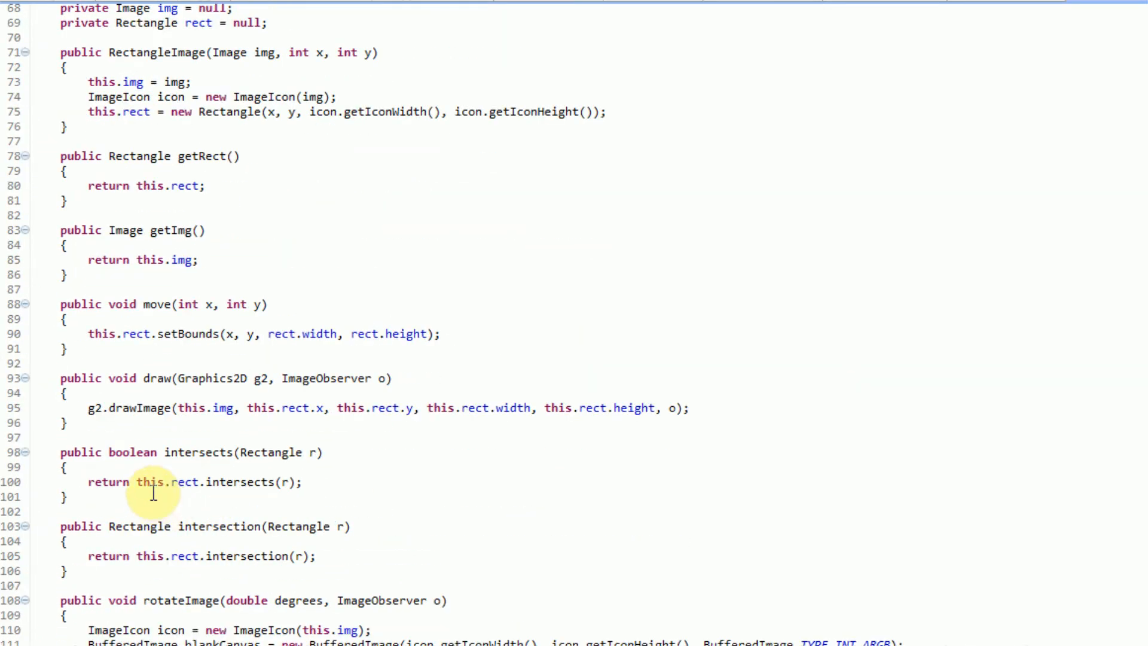
{"action": "left_click_drag", "start_coordinate": [169, 481], "coordinate": [300, 482]}
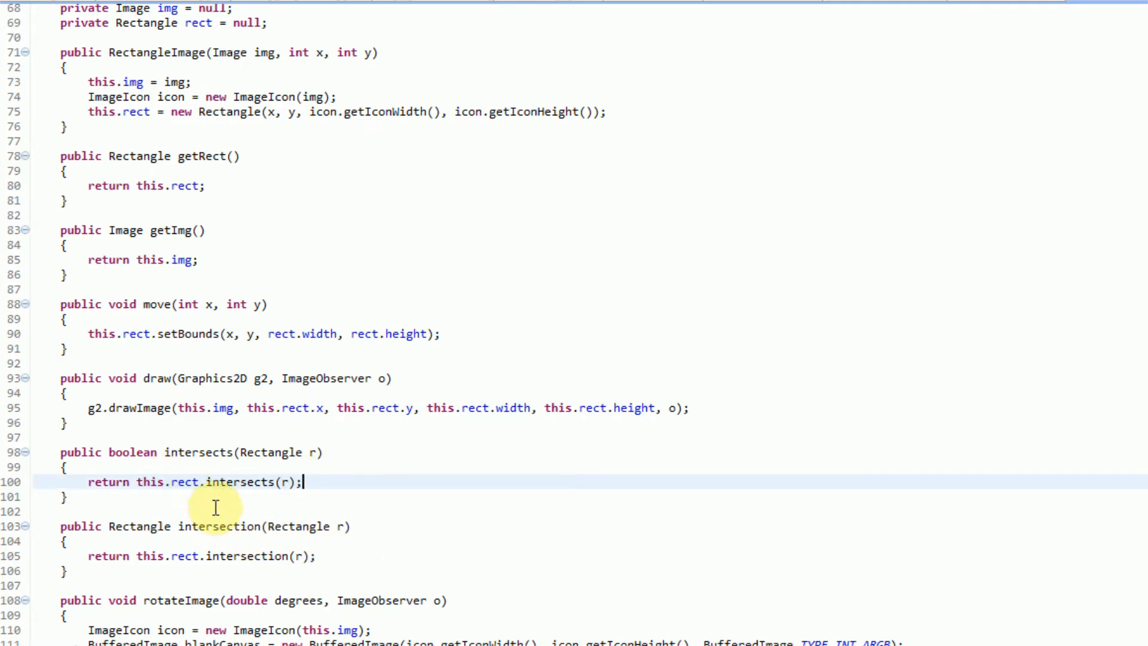
{"action": "scroll", "scroll_direction": "up", "scroll_amount": 3}
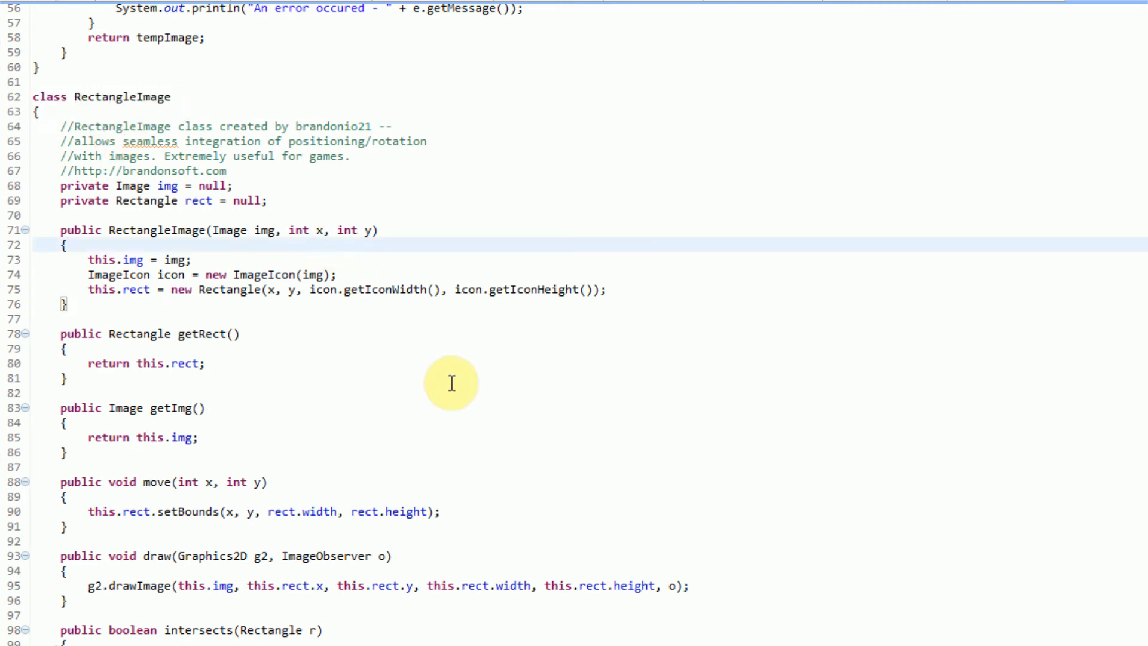
{"action": "mouse_move", "coordinate": [450, 430]}
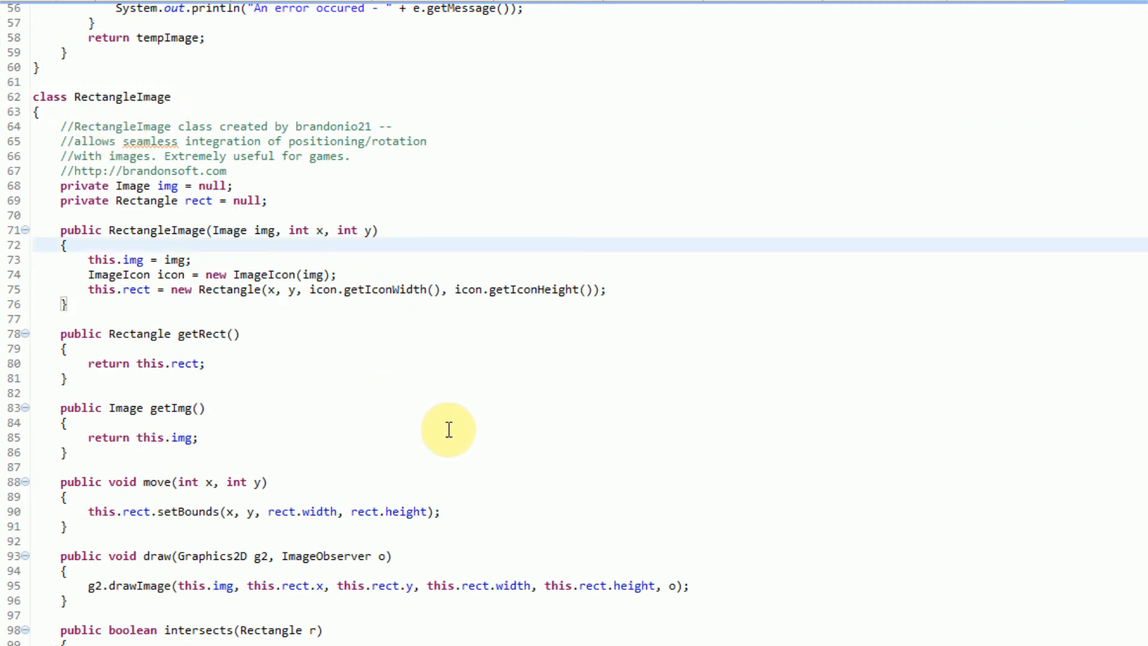
{"action": "mouse_move", "coordinate": [251, 149]}
{"action": "type", "text": " extends Rectangle"}
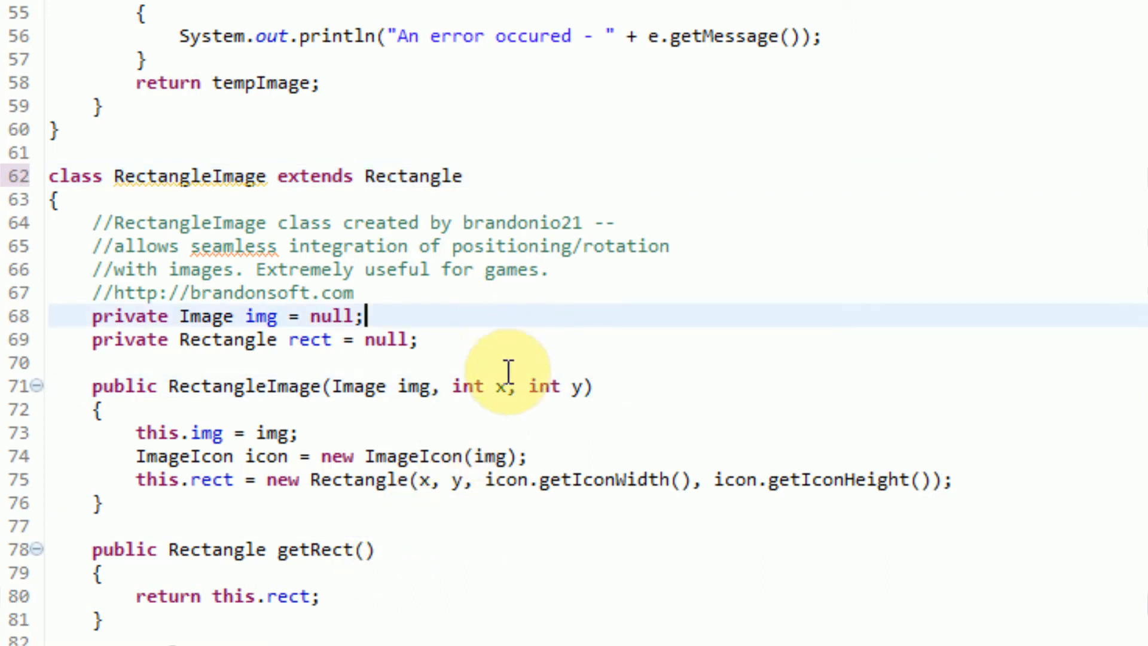
{"action": "mouse_move", "coordinate": [423, 340]}
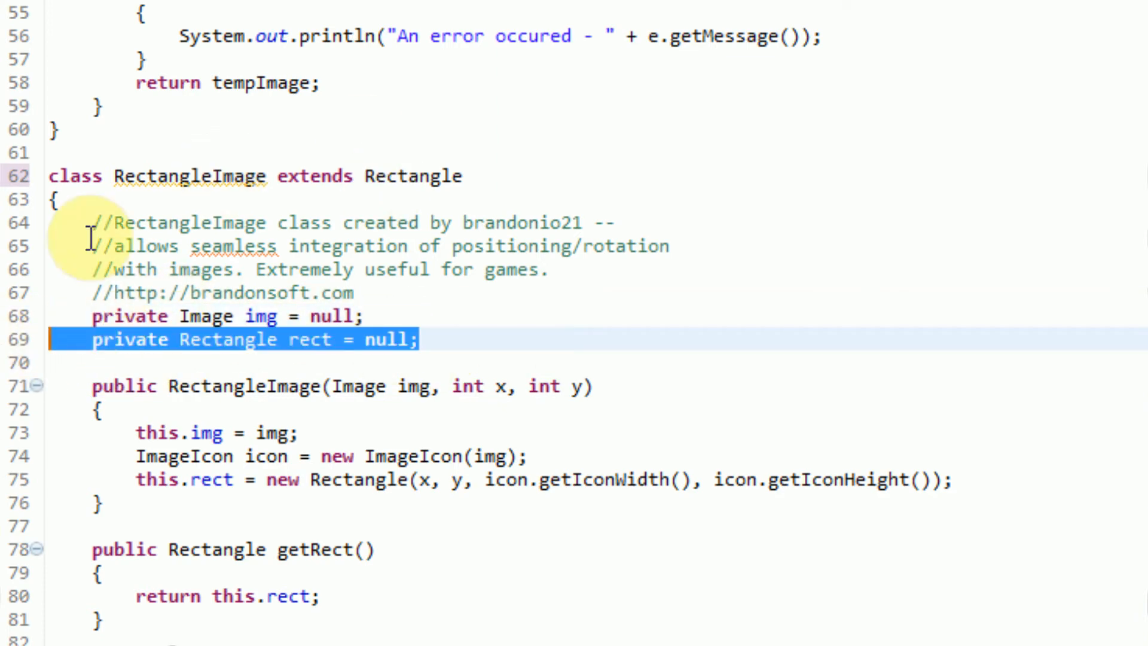
{"action": "mouse_move", "coordinate": [309, 203]}
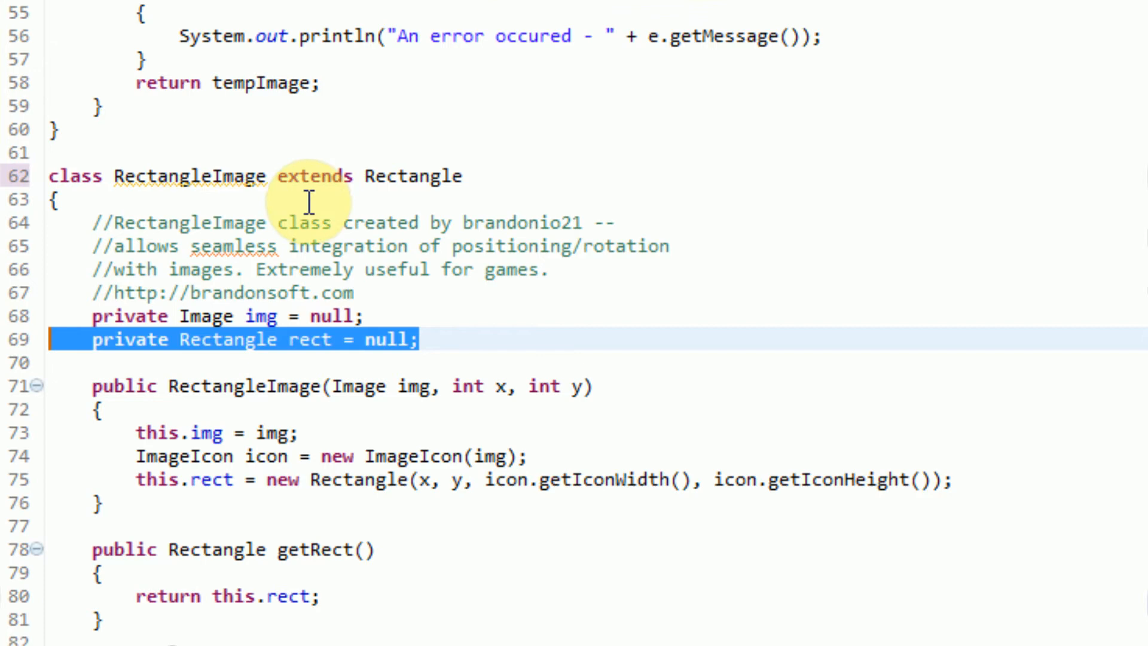
{"action": "mouse_move", "coordinate": [399, 464]}
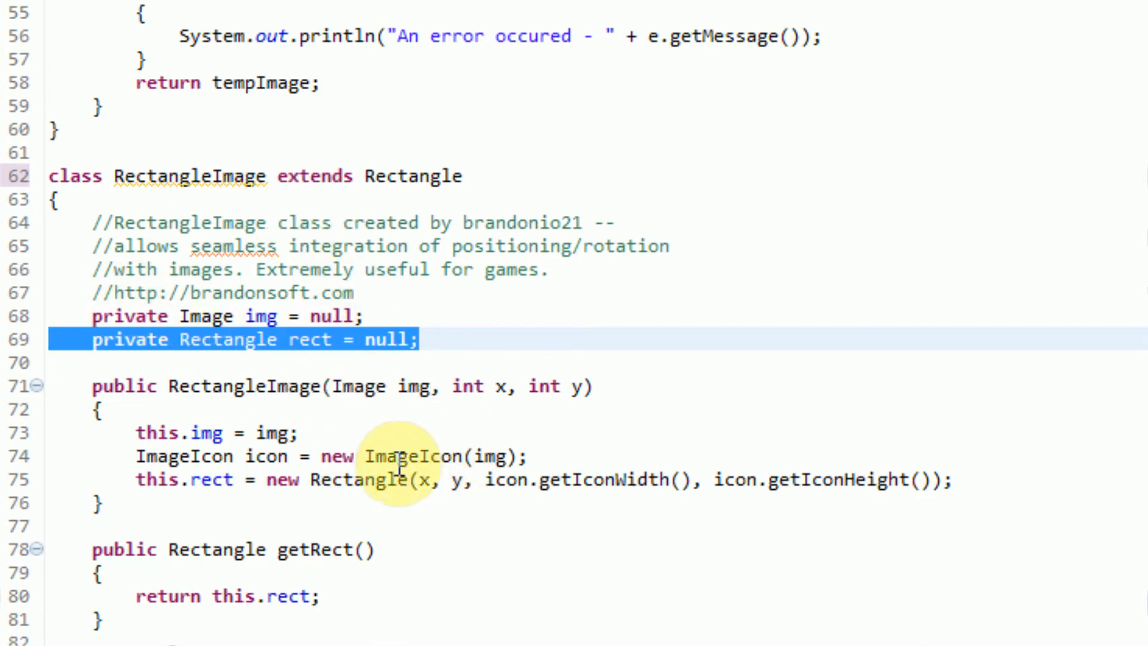
{"action": "key", "text": "Delete"}
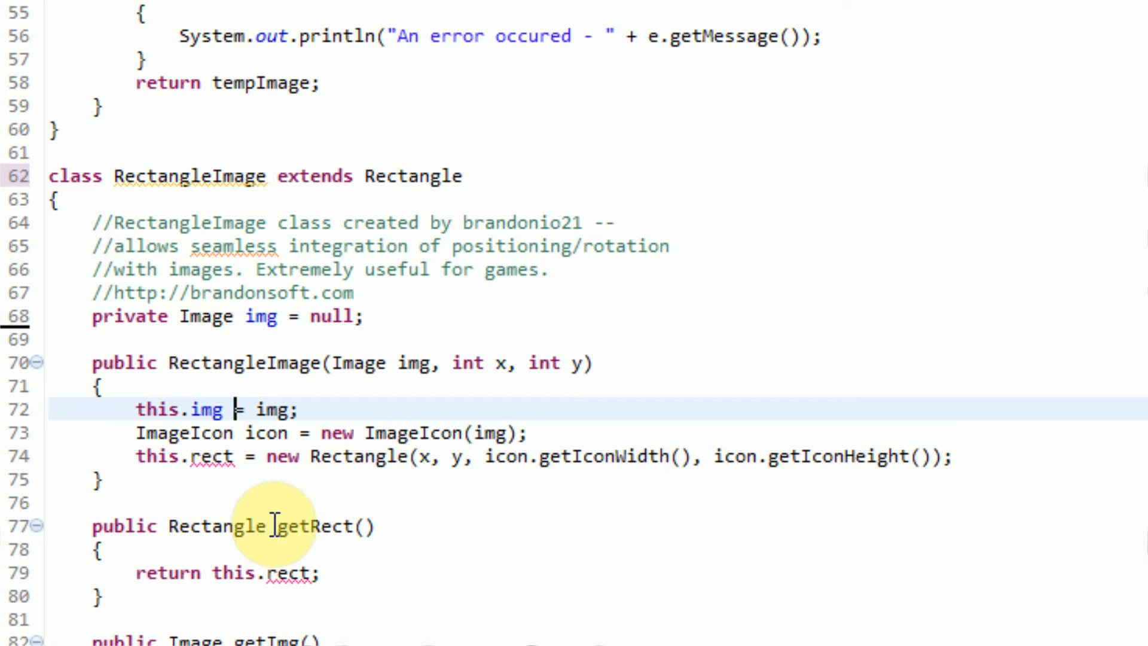
Step: Replace the rect assignment with this.setBounds(x, y, icon.getIconWidth(), icon.getIconHeight())
{"action": "double_click", "coordinate": [209, 457]}
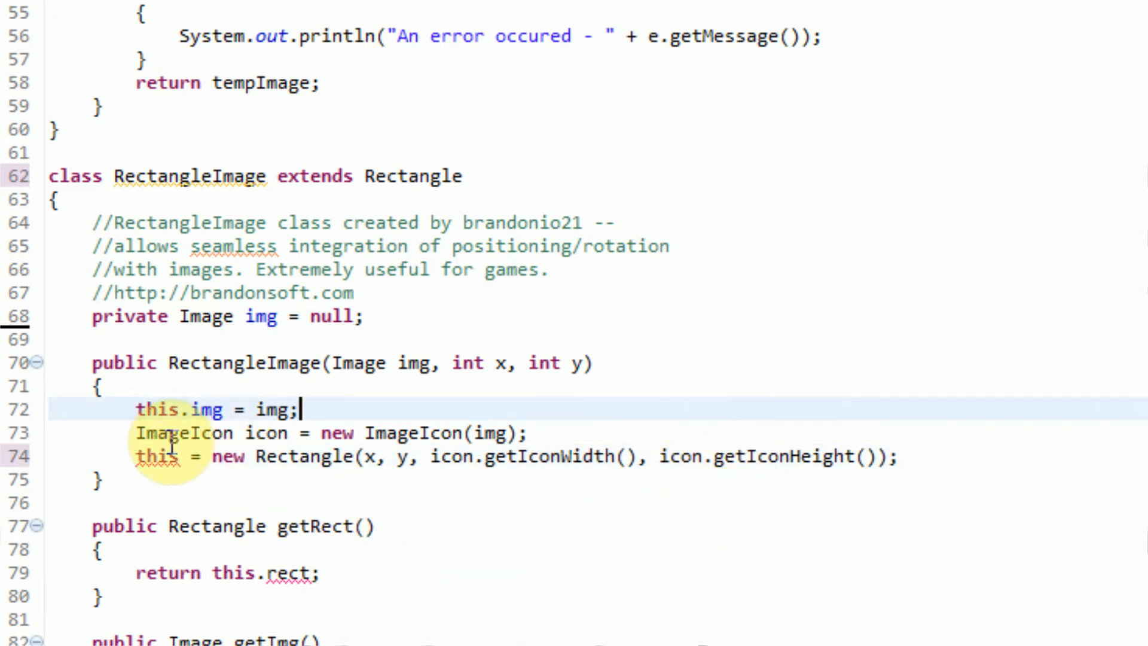
{"action": "mouse_move", "coordinate": [162, 454]}
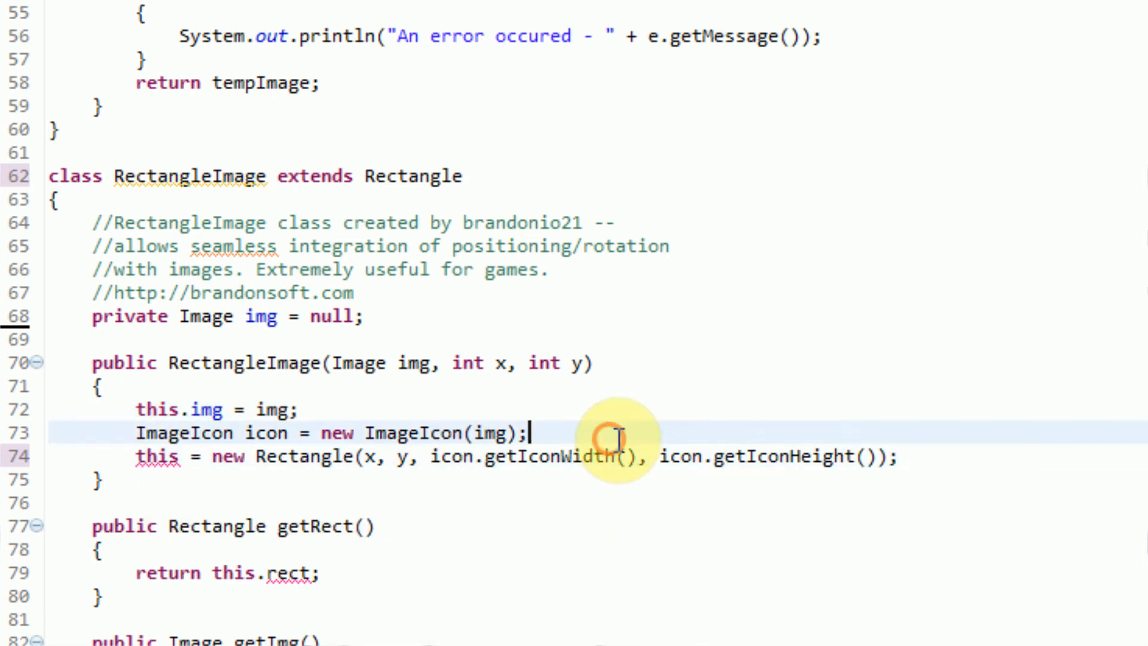
{"action": "mouse_move", "coordinate": [814, 531]}
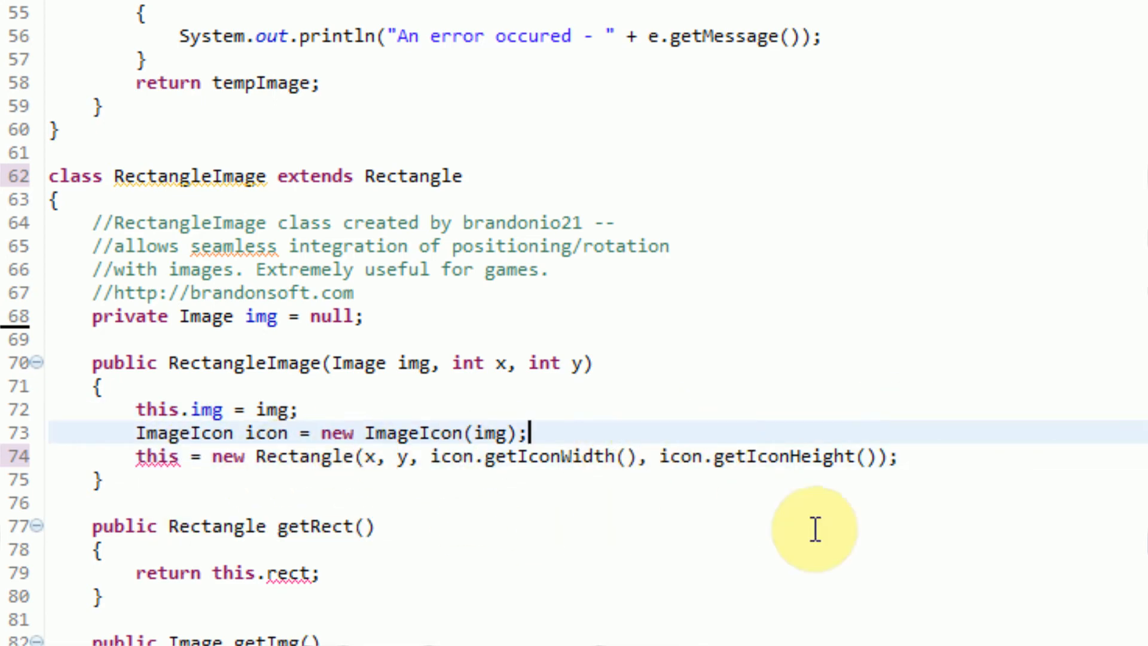
{"action": "type", "text": "thi9s."}
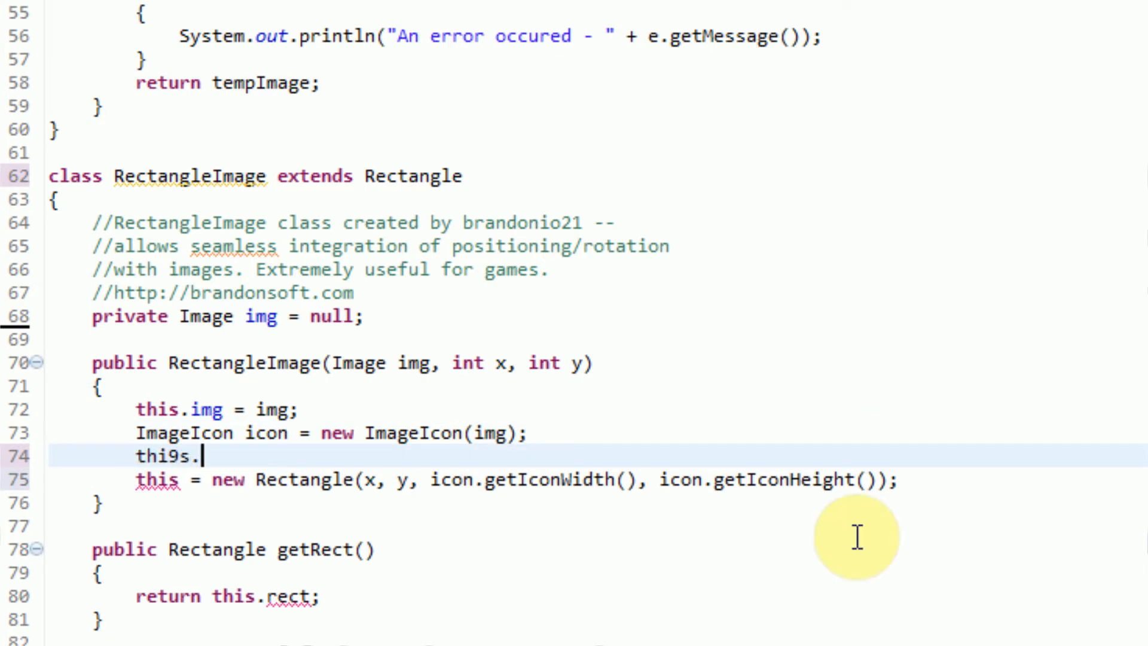
{"action": "key", "text": "Backspace"}
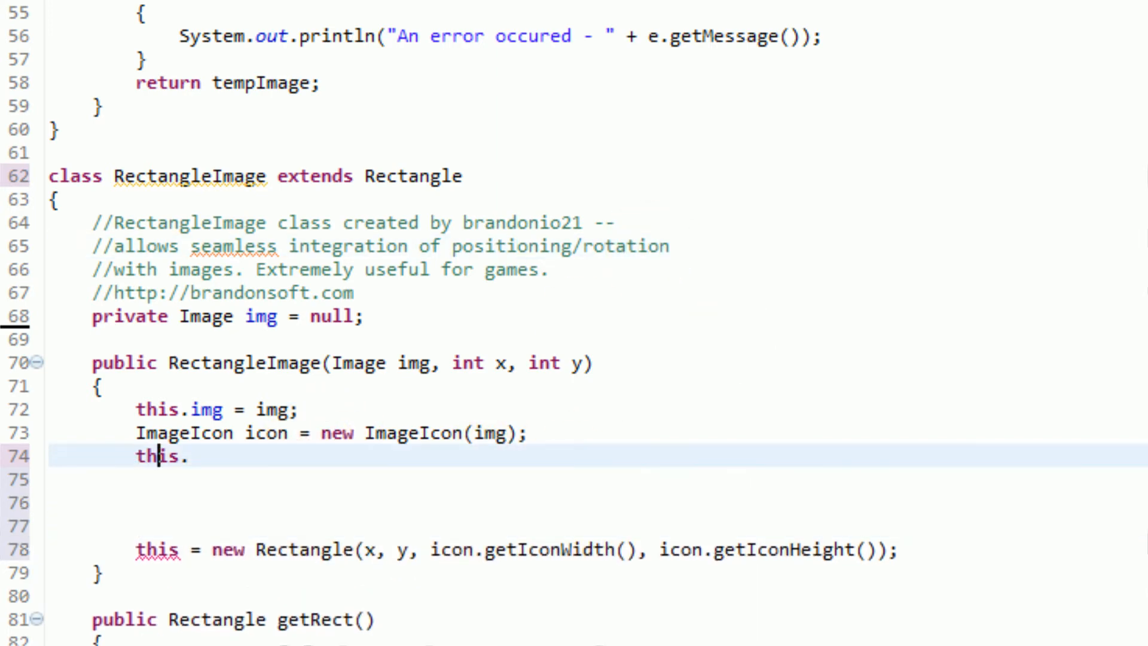
{"action": "type", "text": "x = x;"}
{"action": "left_click", "coordinate": [598, 479]}
{"action": "type", "text": "this"}
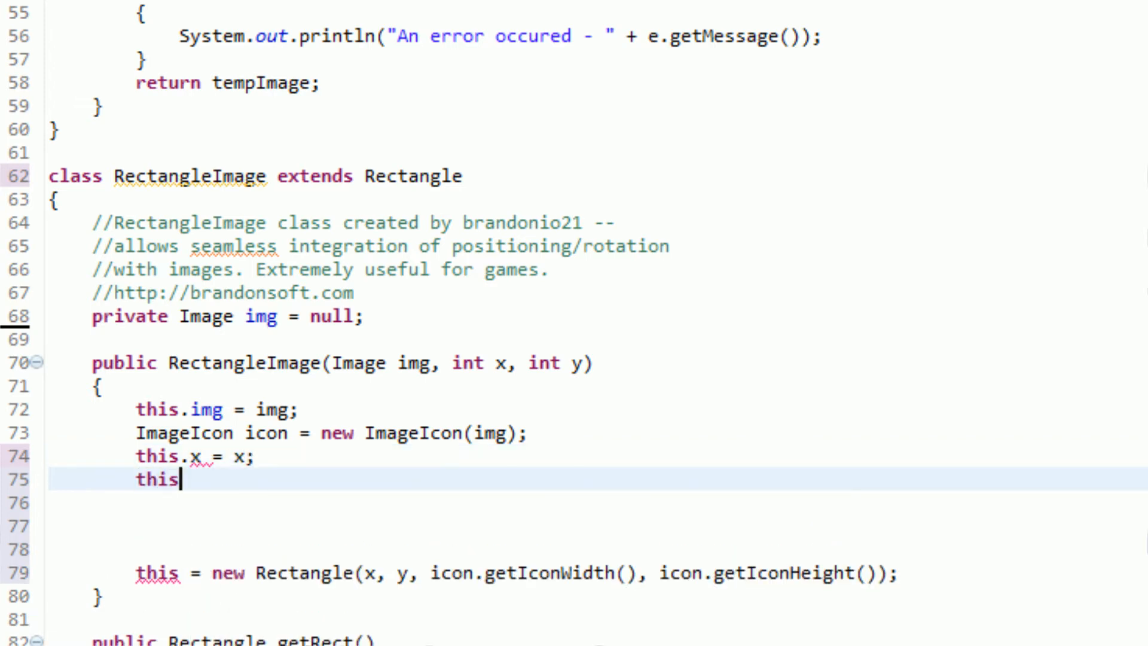
{"action": "type", "text": ".y"}
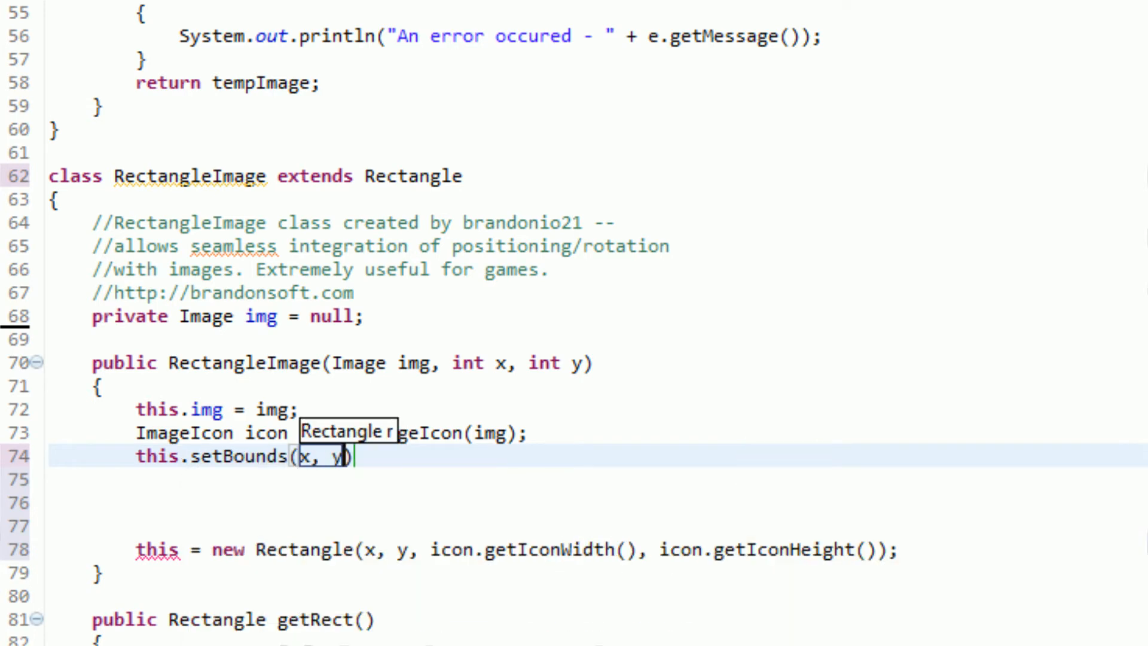
{"action": "type", "text": ", icon.getIconWidth("}
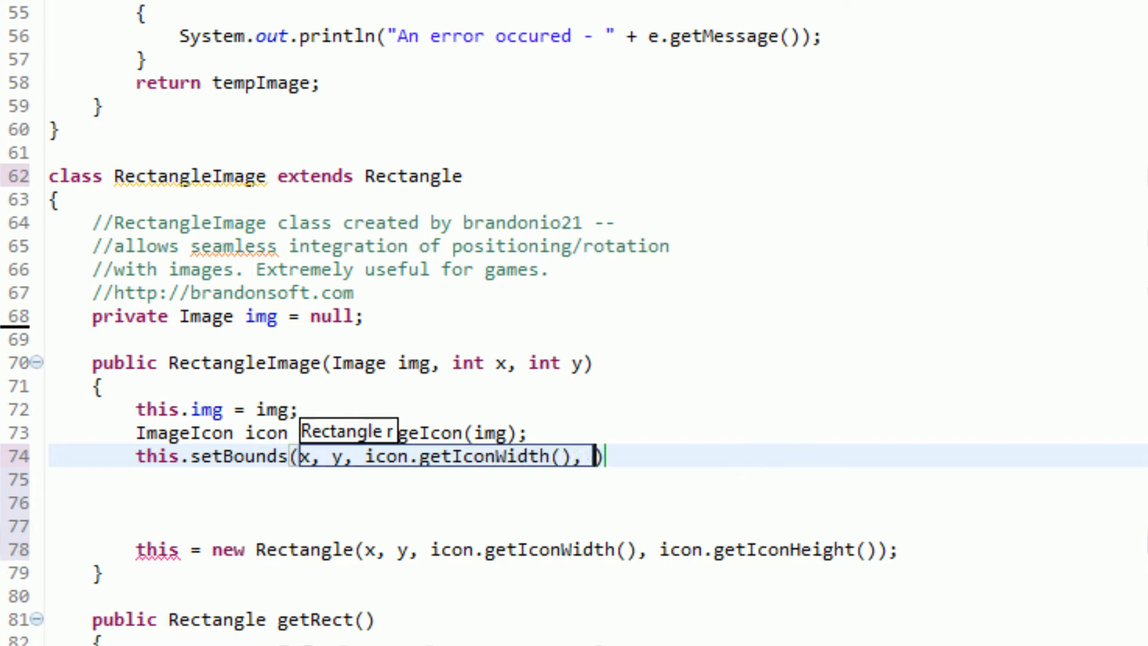
{"action": "type", "text": "icon.getIconHeight("}
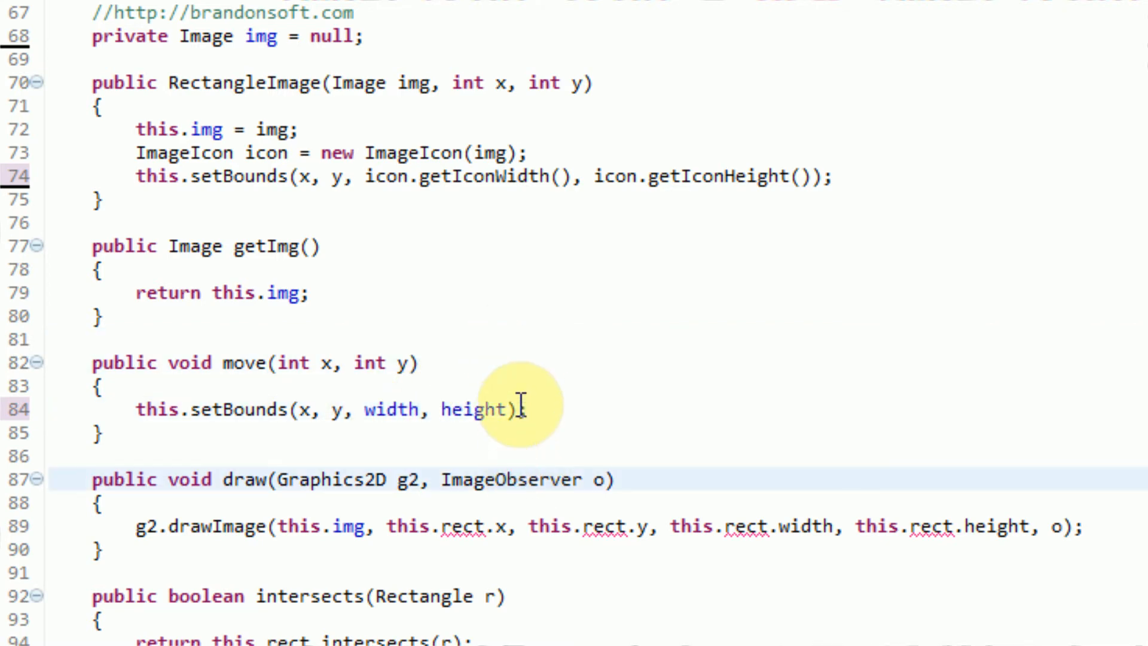
Step: Remove getRect and make move call this.setBounds(x, y, width, height)
{"action": "scroll", "scroll_direction": "down", "scroll_amount": 3}
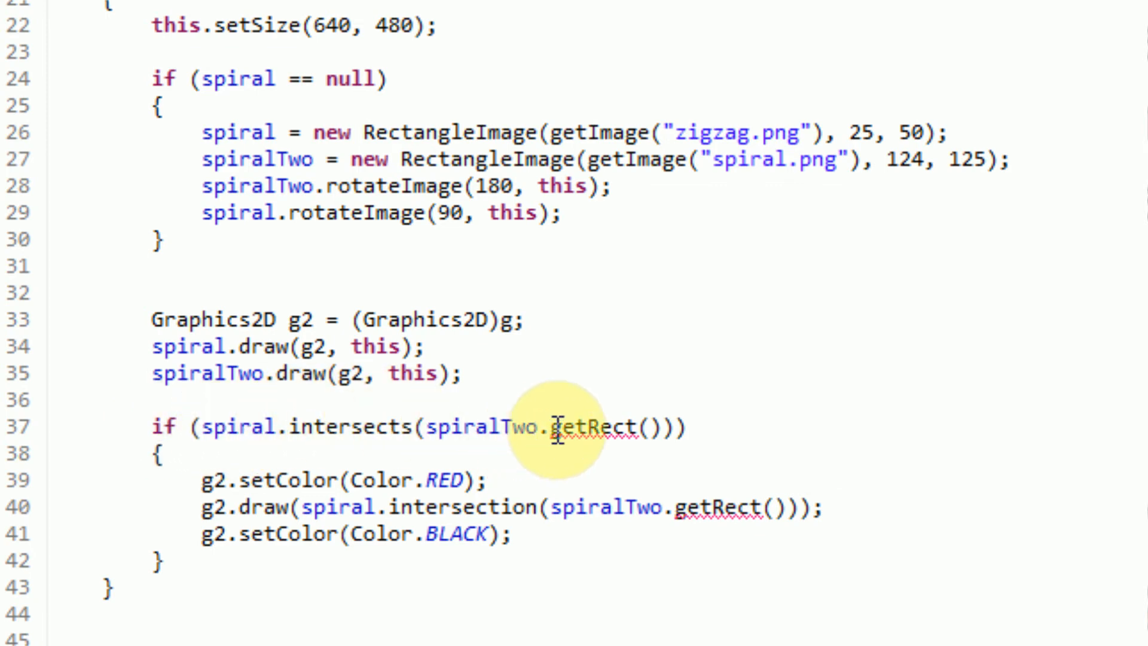
Step: Delete the .getRect() calls so intersects and intersection take spiralTwo directly
{"action": "double_click", "coordinate": [592, 427]}
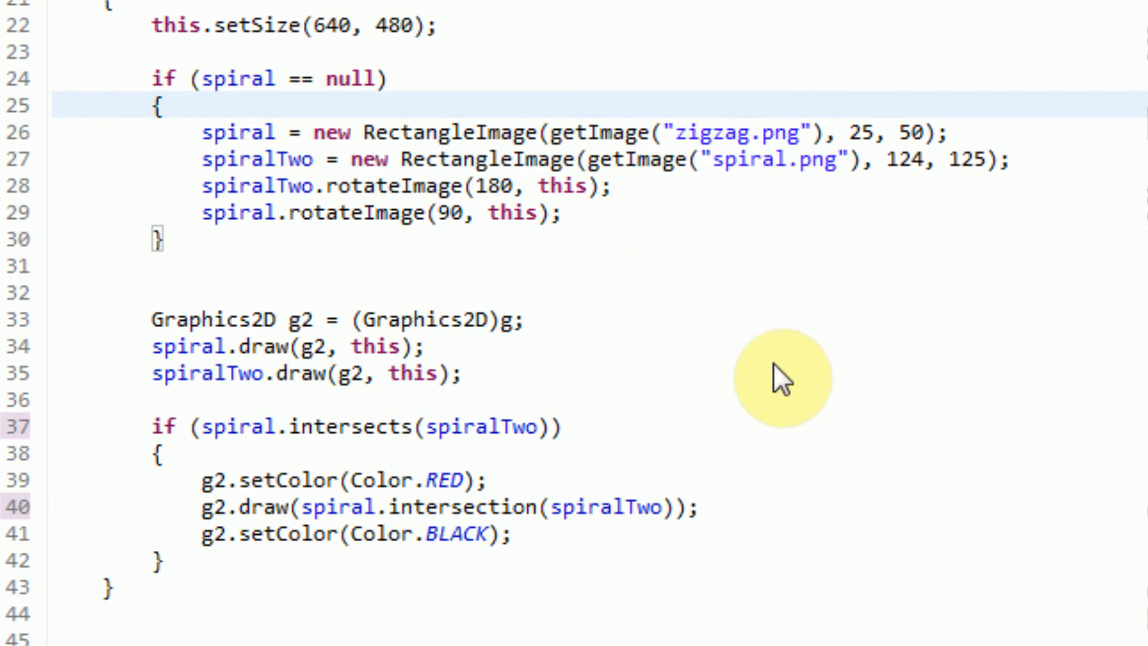
{"action": "left_click", "coordinate": [163, 107]}
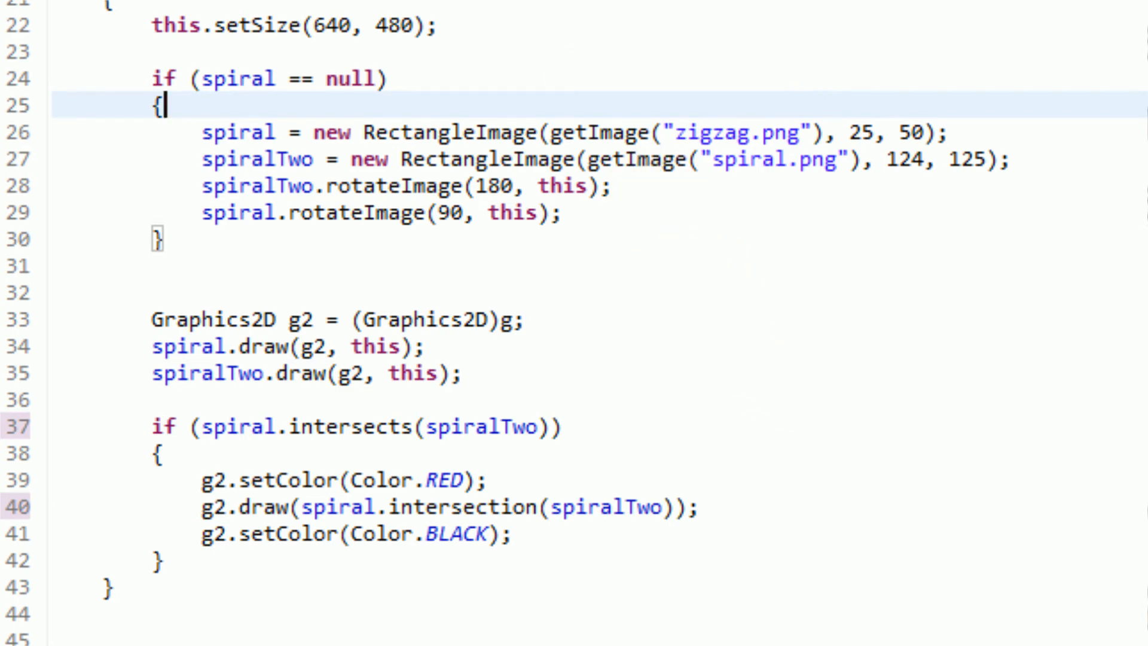
{"action": "mouse_move", "coordinate": [634, 82]}
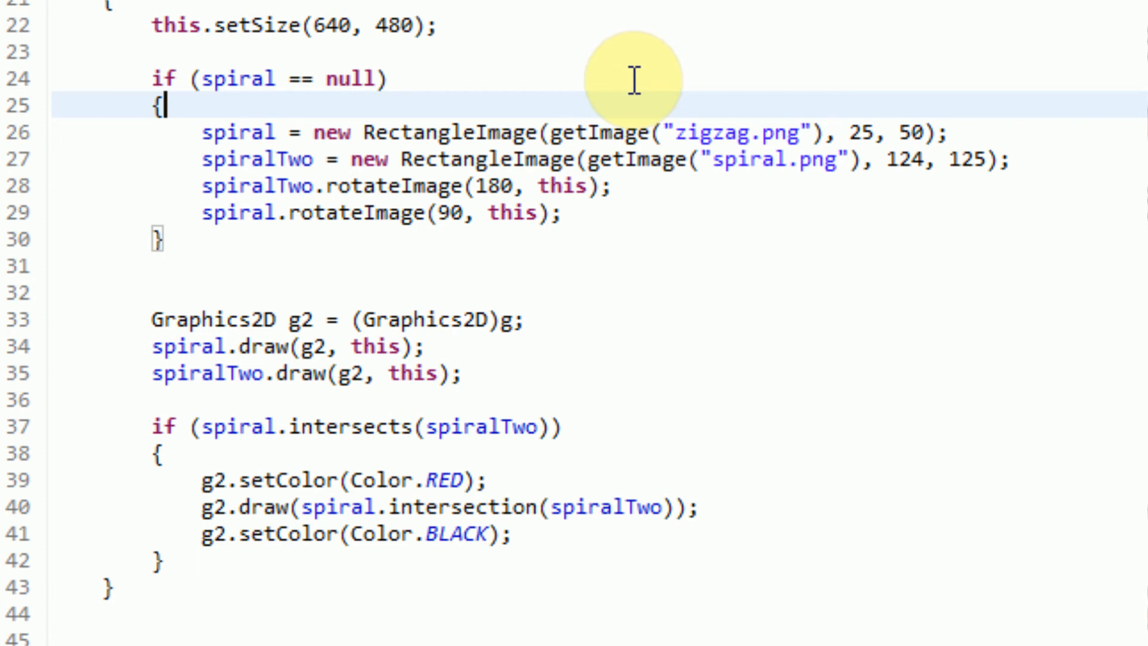
{"action": "mouse_move", "coordinate": [1049, 565]}
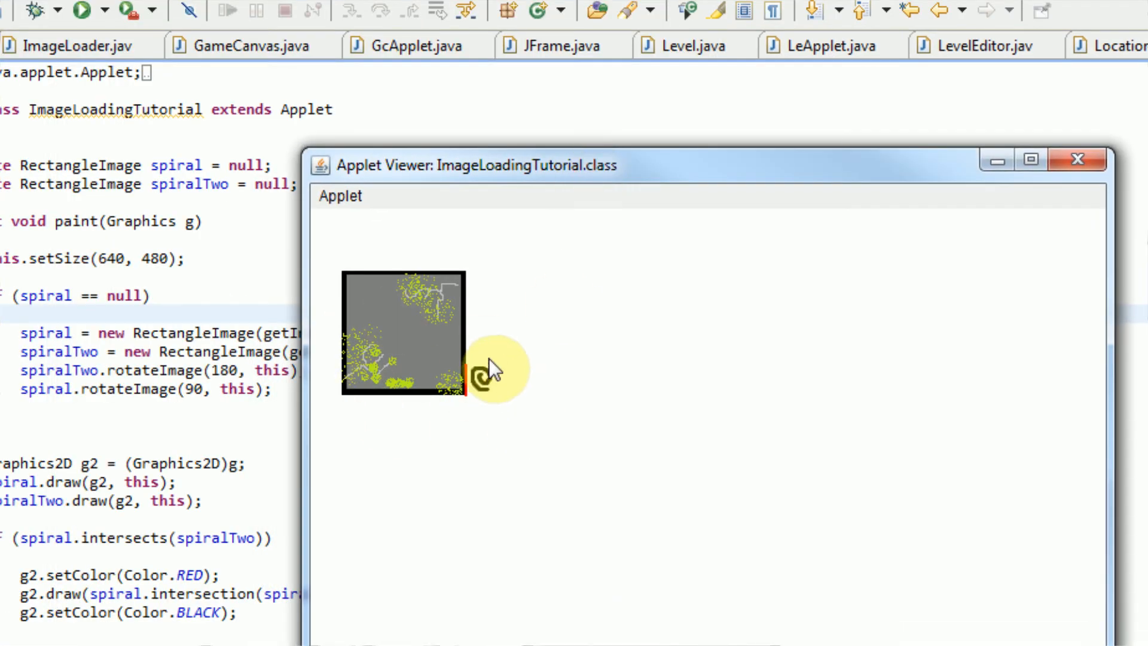
{"action": "mouse_move", "coordinate": [583, 476]}
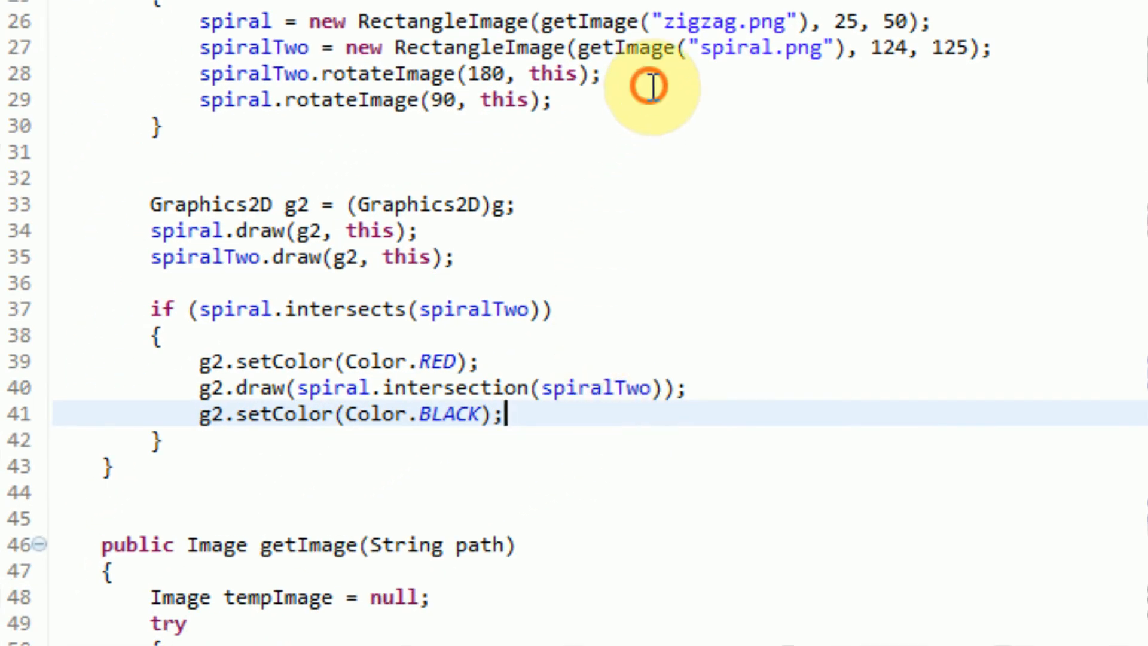
{"action": "type", "text": "spiral."}
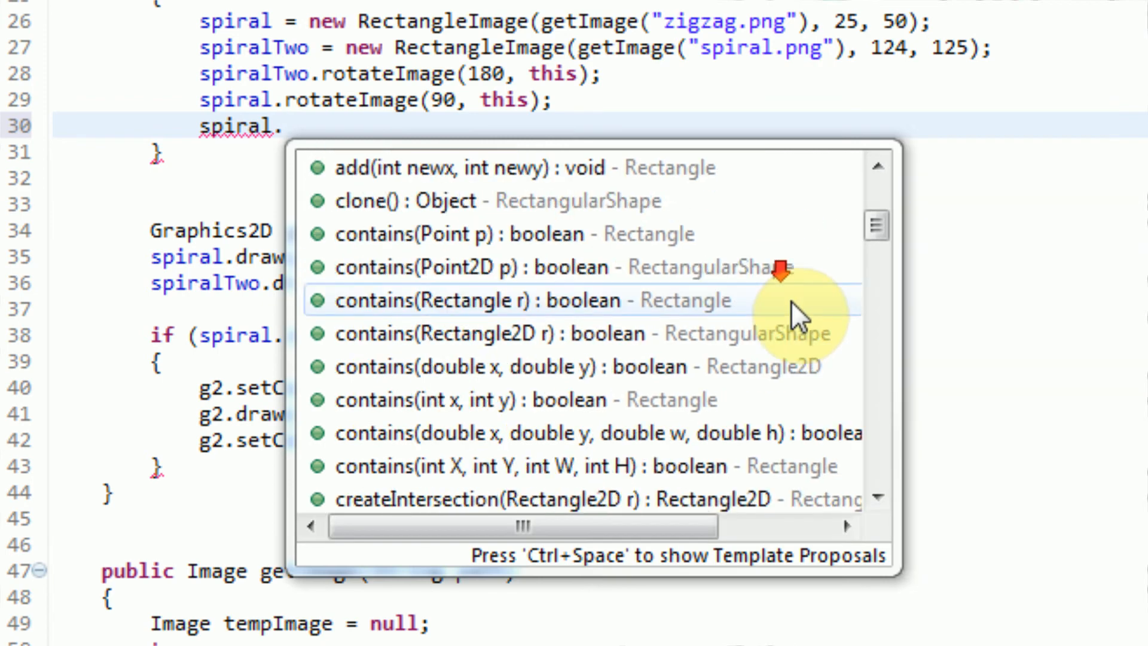
{"action": "scroll", "scroll_direction": "down", "scroll_amount": 3}
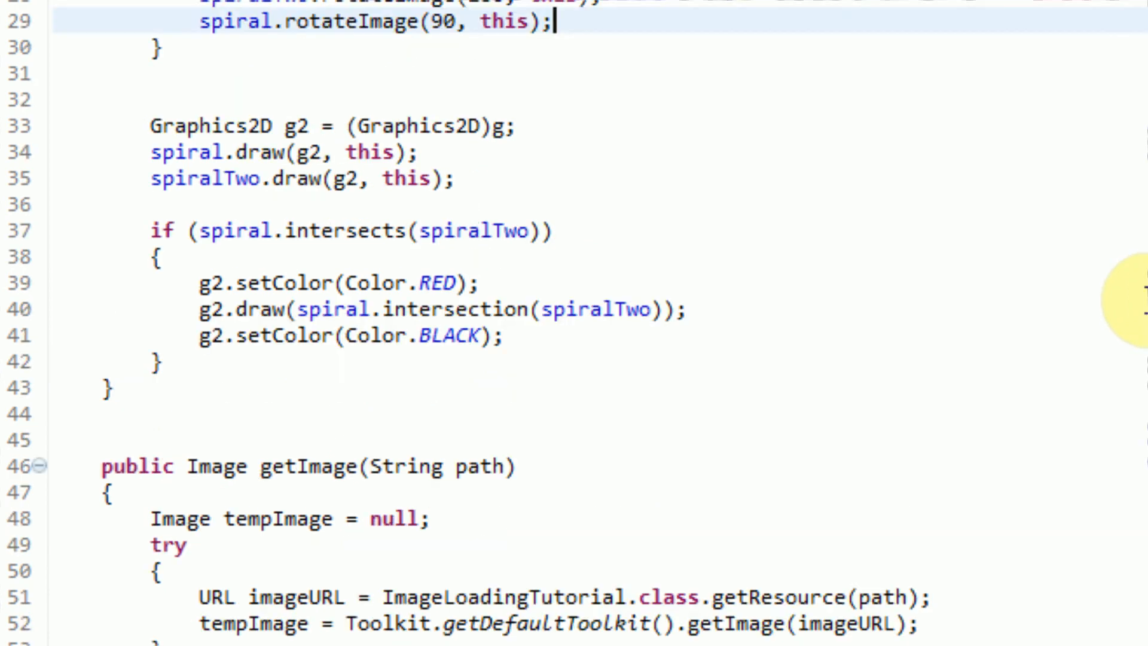
{"action": "scroll", "scroll_direction": "down", "scroll_amount": 3}
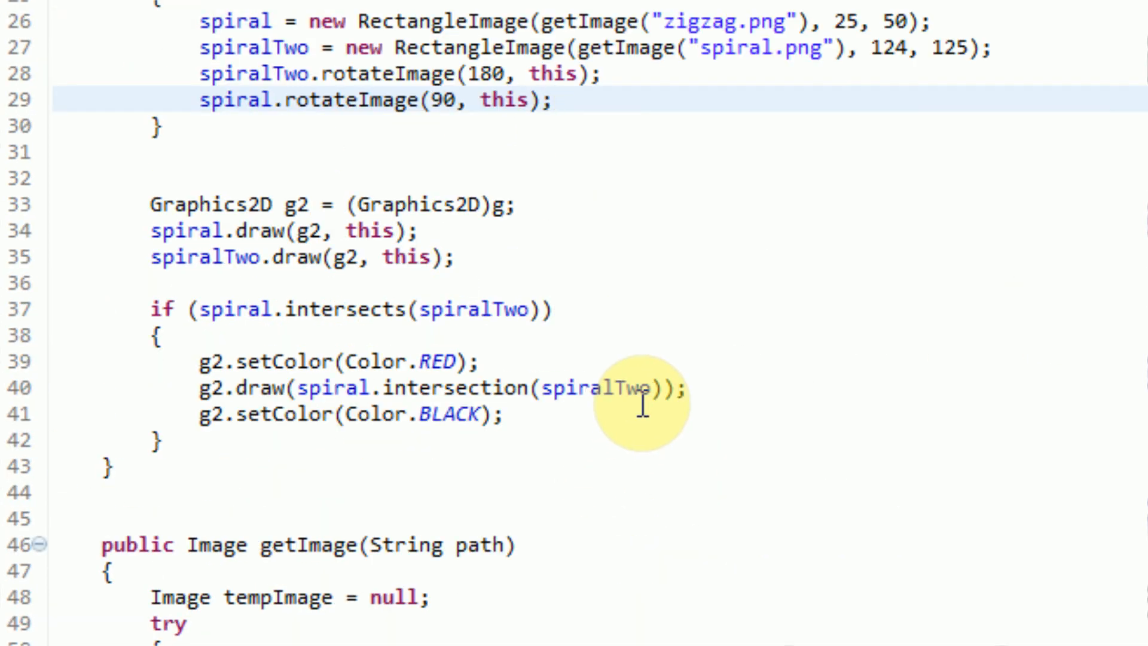
{"action": "mouse_move", "coordinate": [640, 411]}
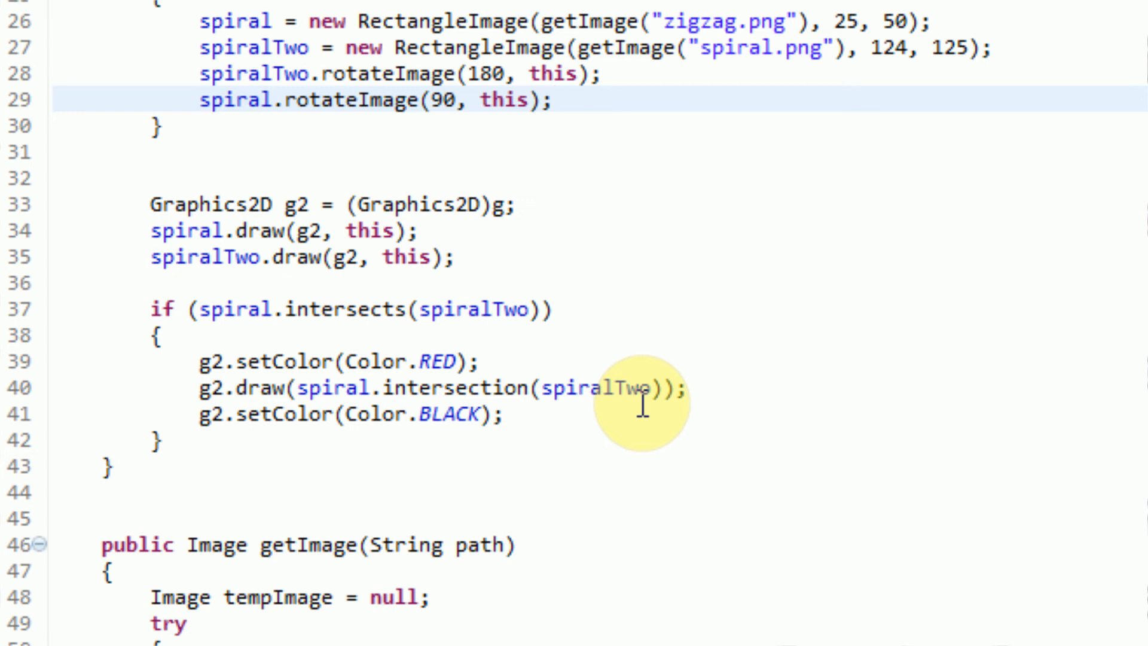
{"action": "left_click", "coordinate": [545, 83]}
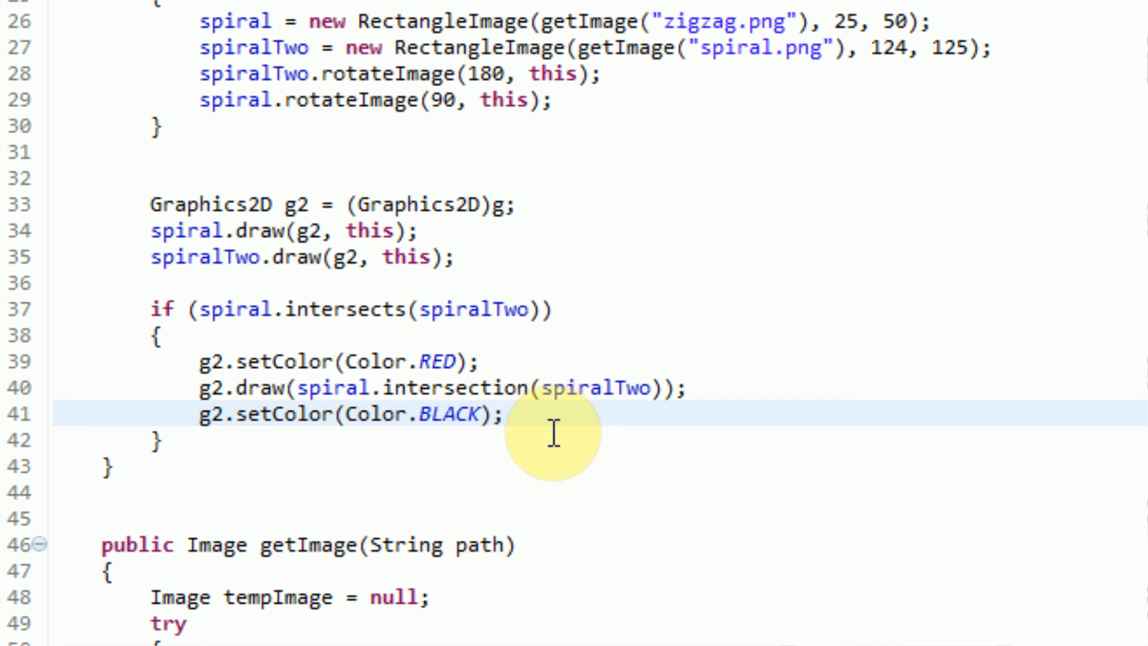
{"action": "scroll", "scroll_direction": "down", "scroll_amount": 3}
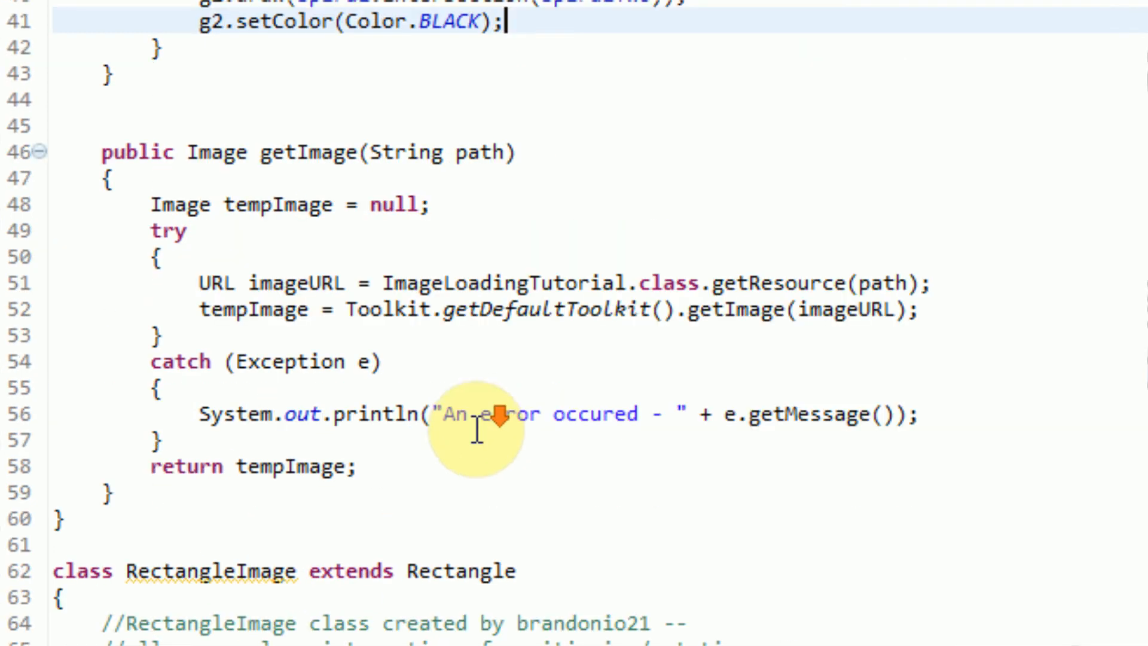
{"action": "scroll", "scroll_direction": "down", "scroll_amount": 3}
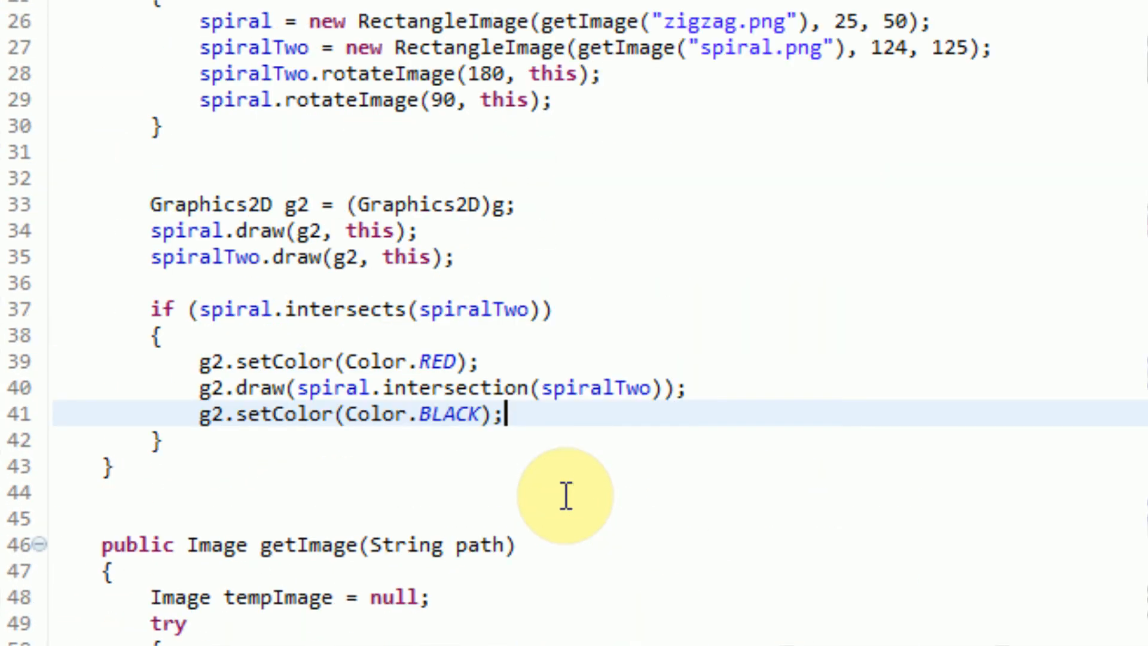
{"action": "mouse_move", "coordinate": [531, 334]}
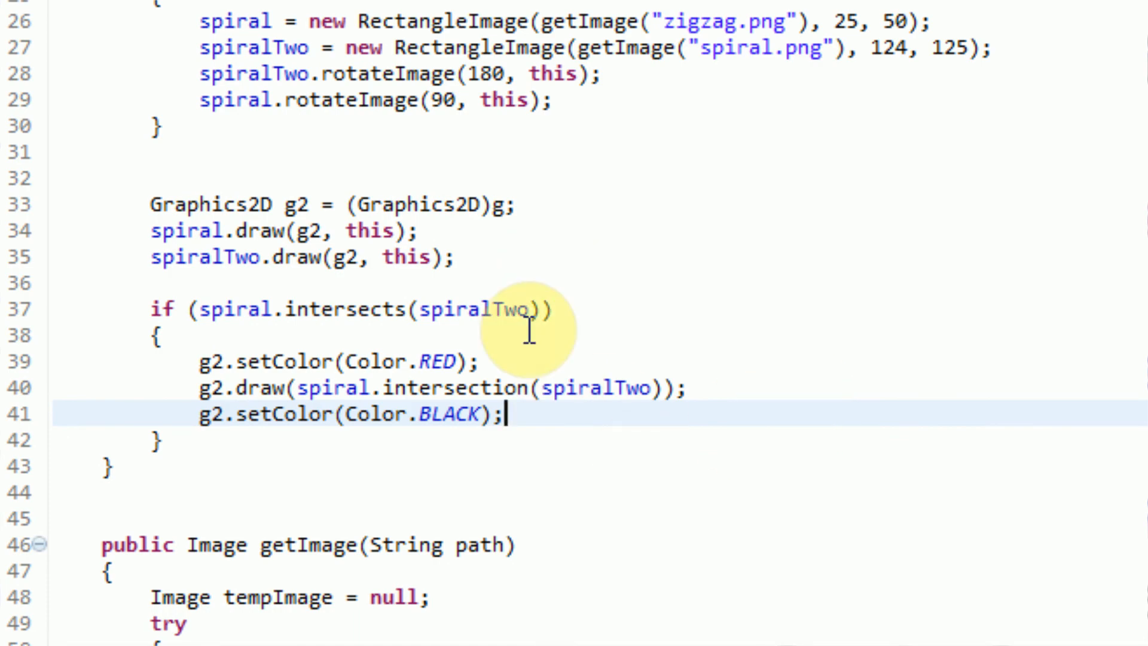
{"action": "scroll", "scroll_direction": "down", "scroll_amount": 3}
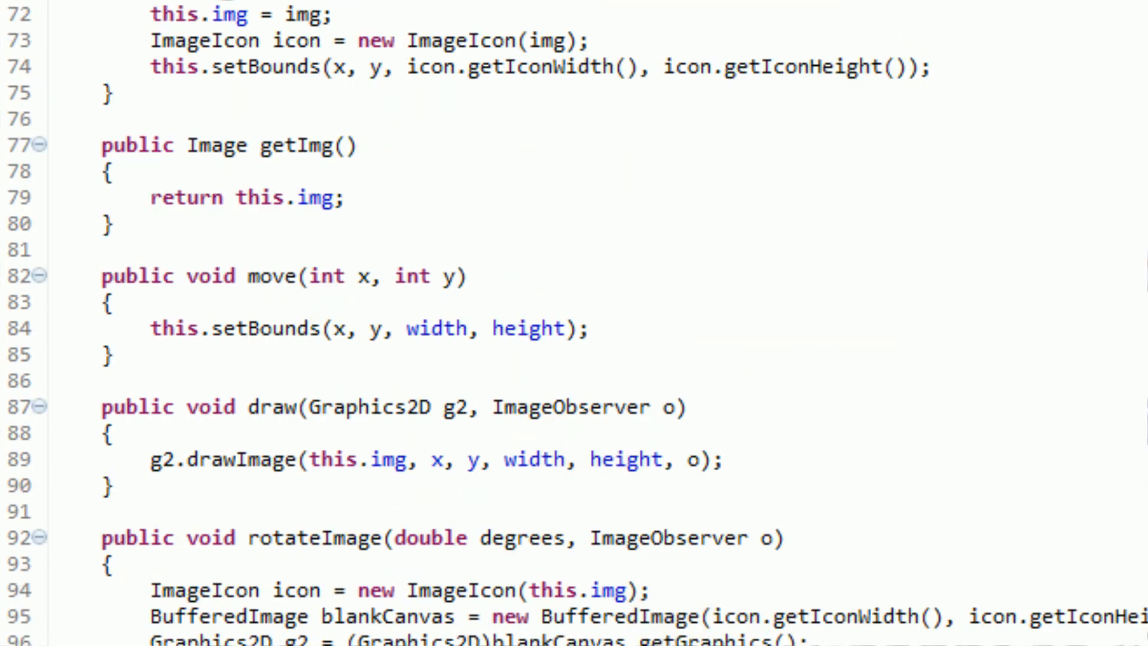